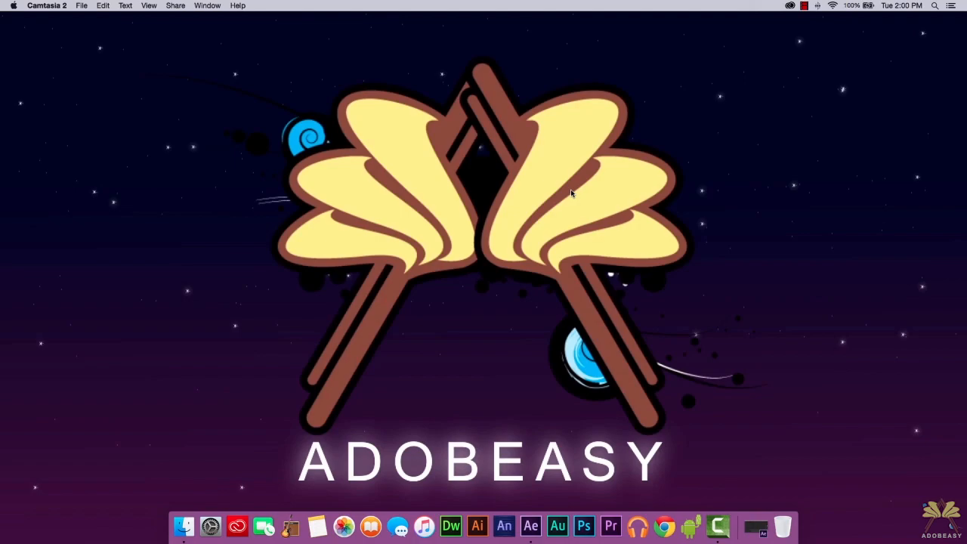
Step: Launch After Effects from the Dock to an empty untitled project
click(544, 526)
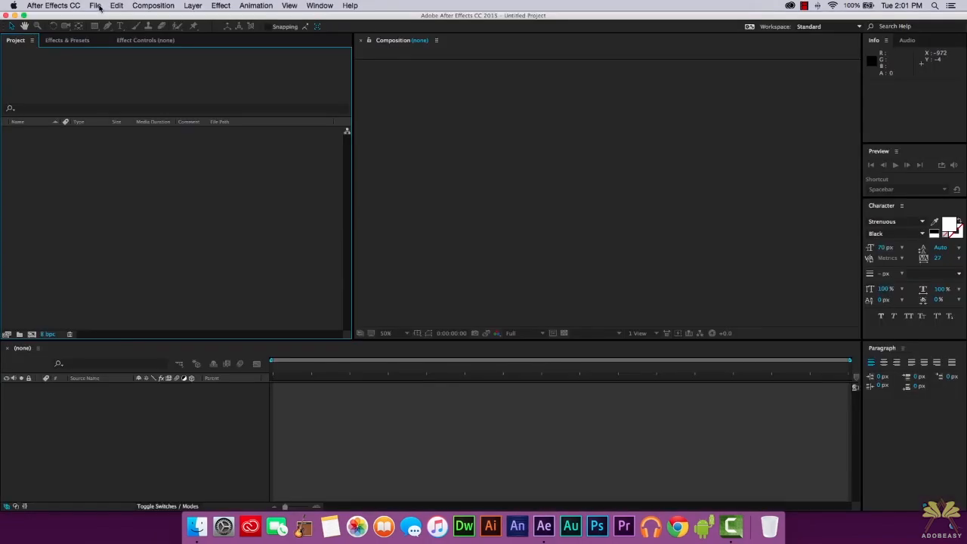
Step: Start a new project and create a 1280×720 composition named 'adobeasy'
click(97, 6)
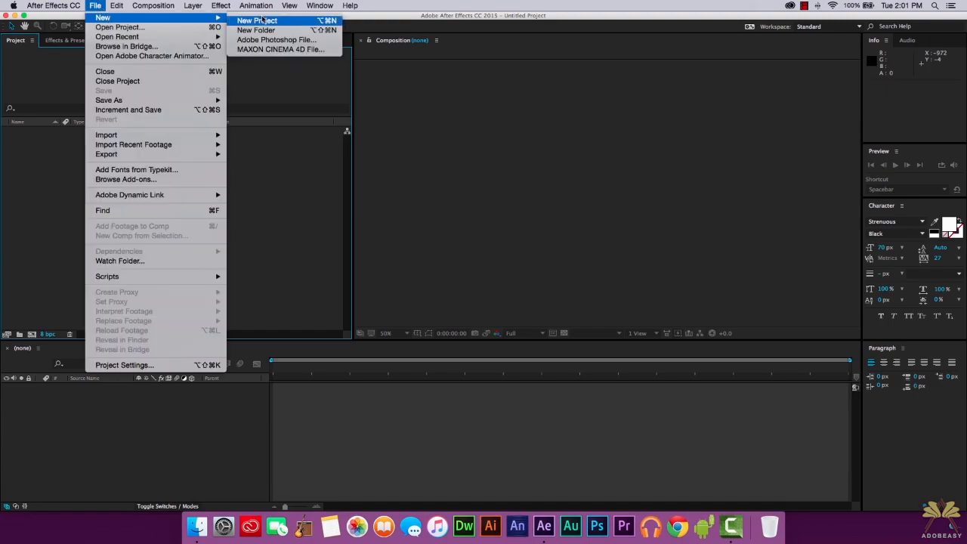
click(154, 6)
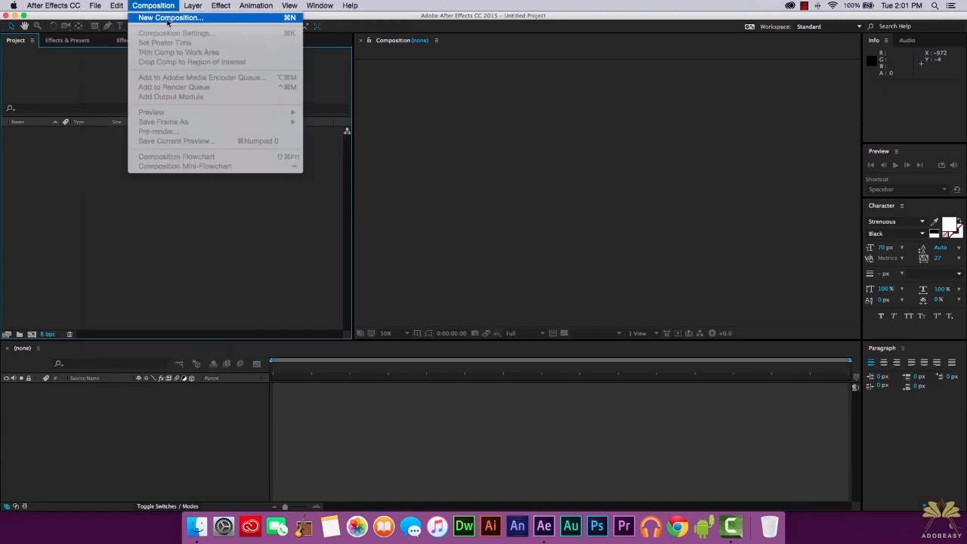
click(169, 18)
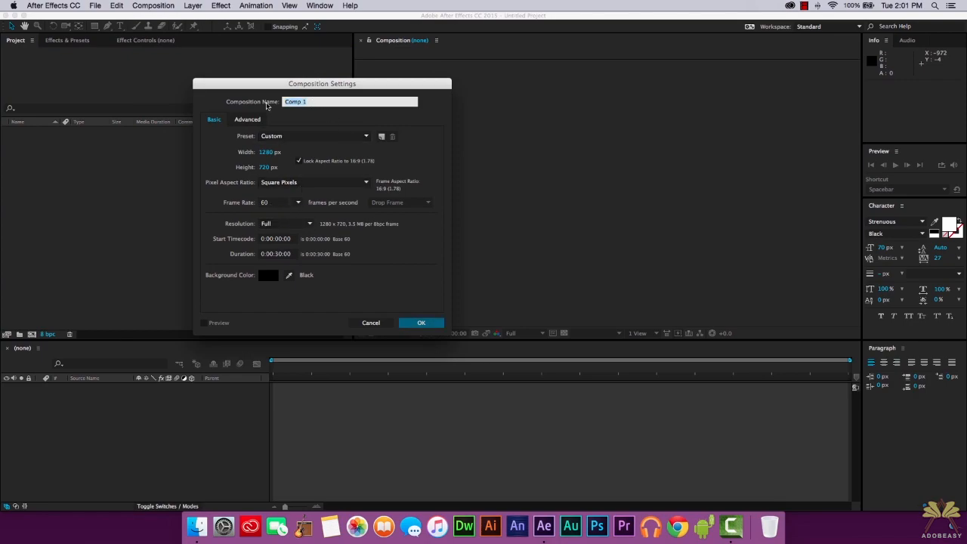
click(420, 323)
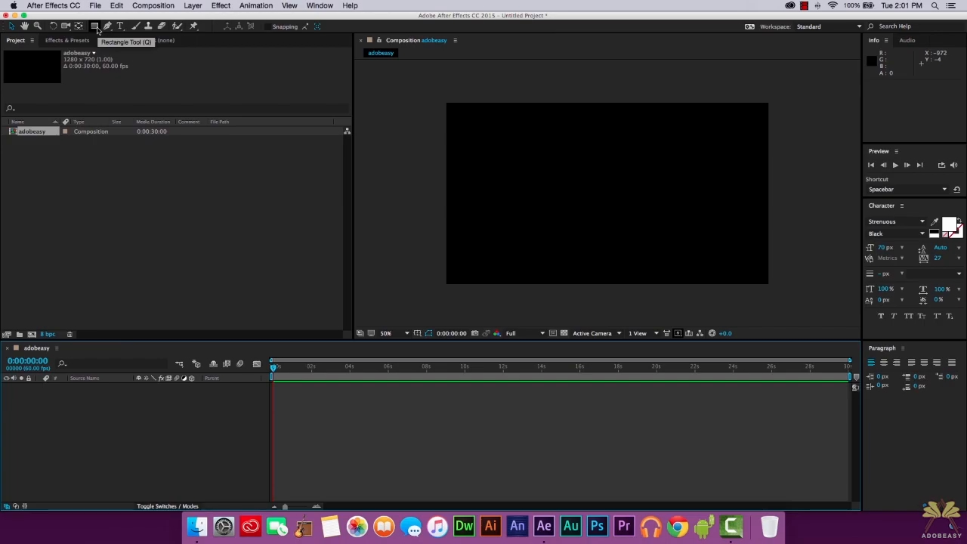
Step: Draw an orange circle with the Ellipse tool as a 3D ray-traced shape layer
click(94, 25)
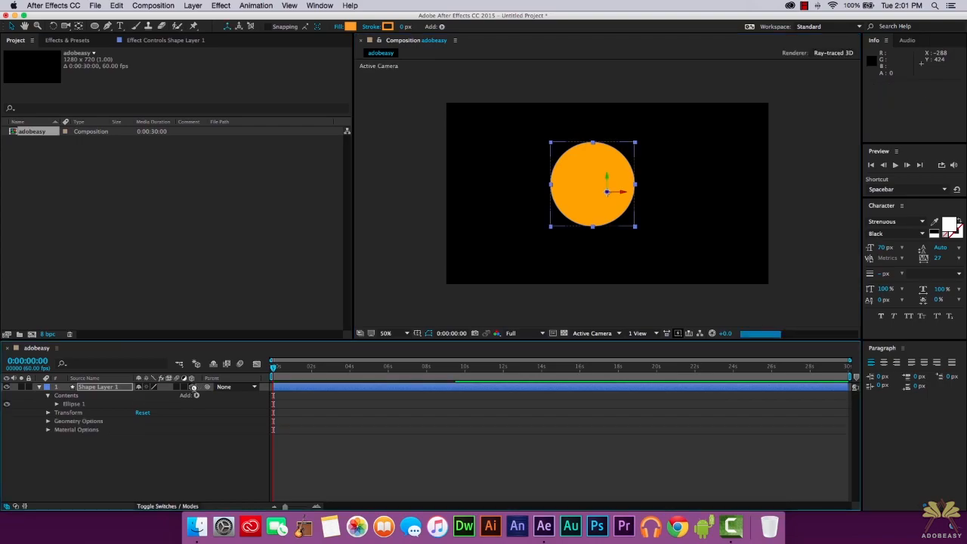
mouse_move(275, 368)
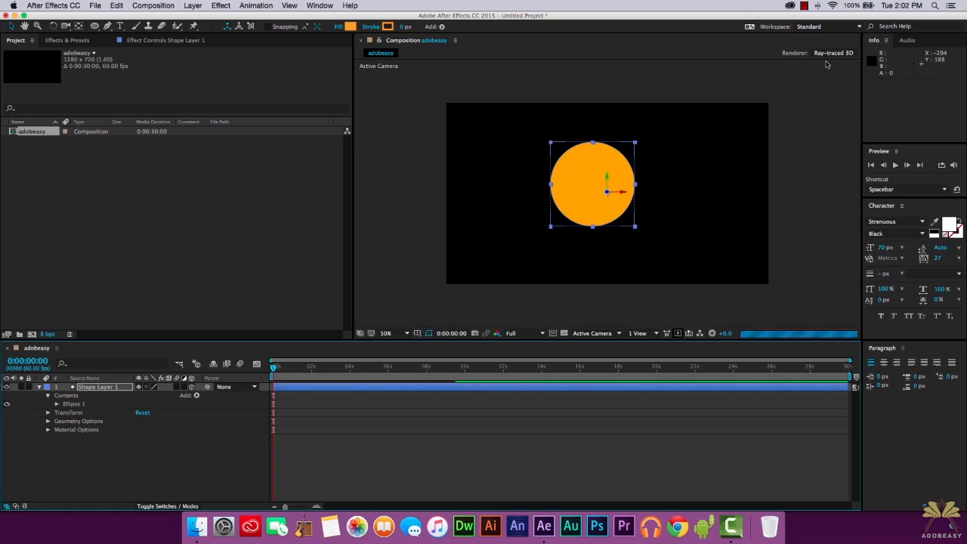
Step: Set the ray-traced 3D renderer options with Anti-aliasing Filter at None and apply the composition settings
click(152, 6)
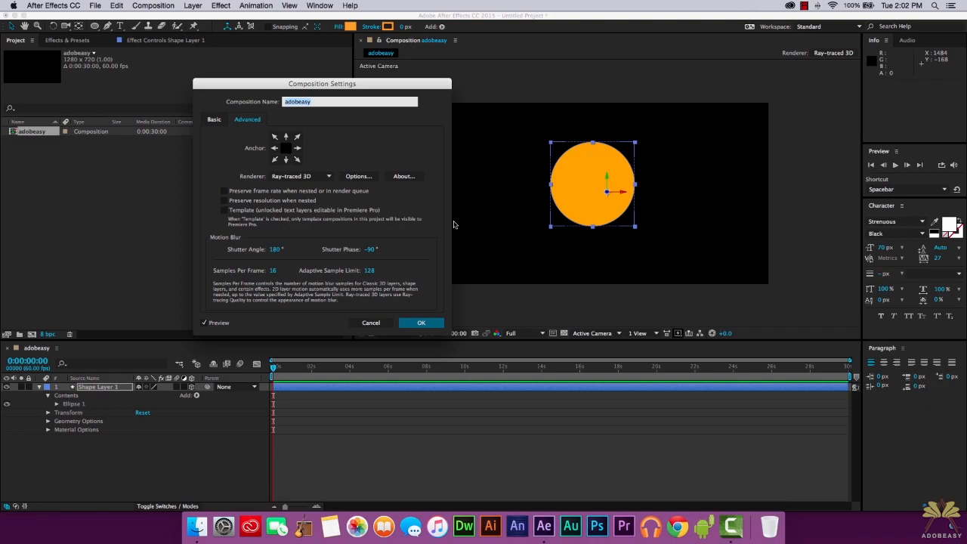
click(357, 176)
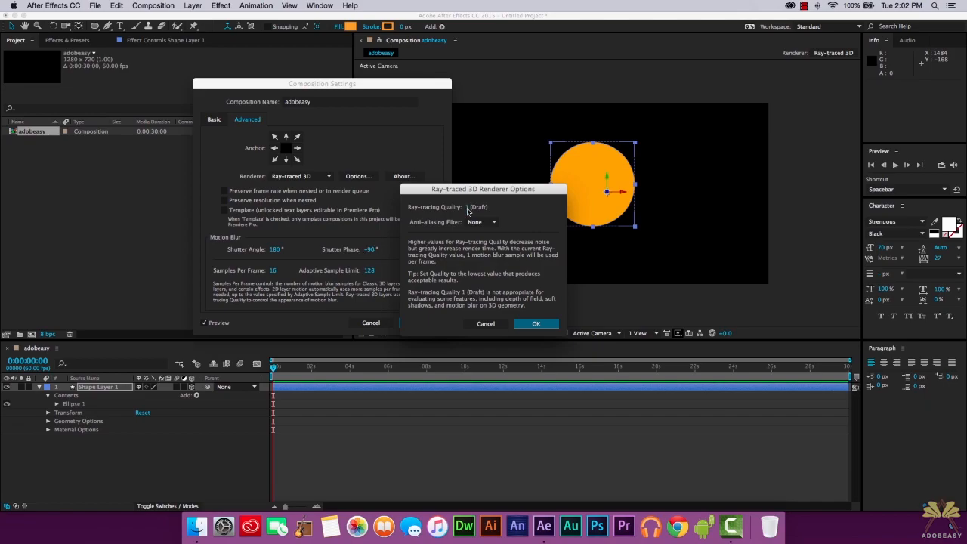
click(480, 220)
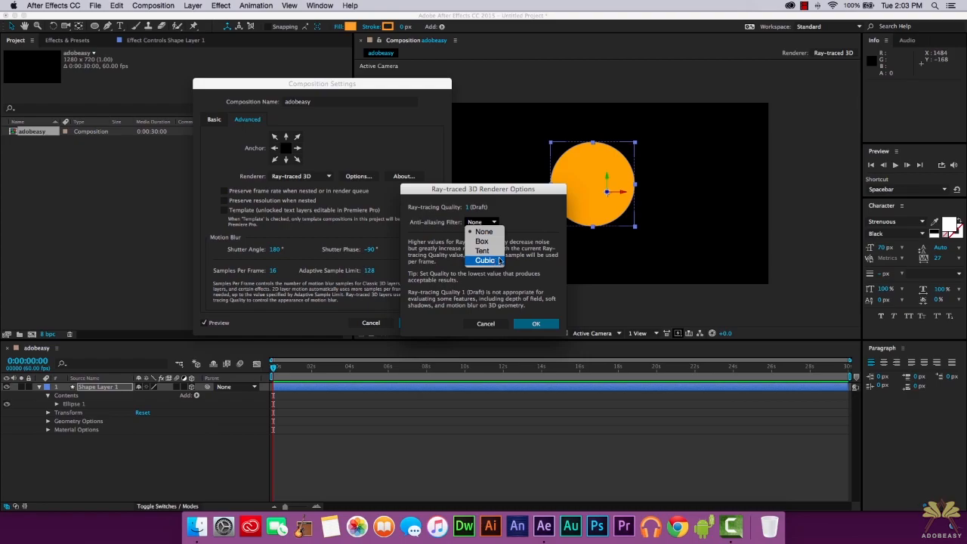
click(483, 231)
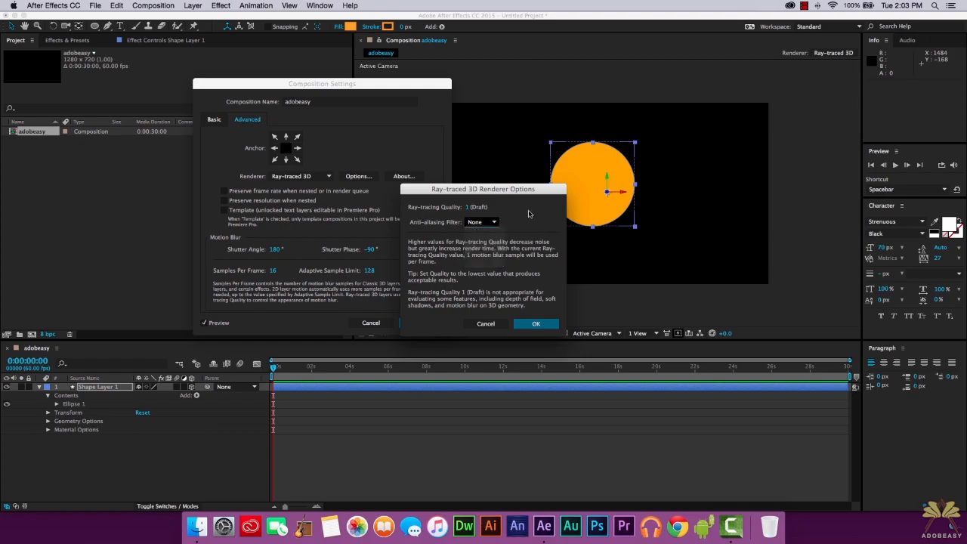
click(535, 323)
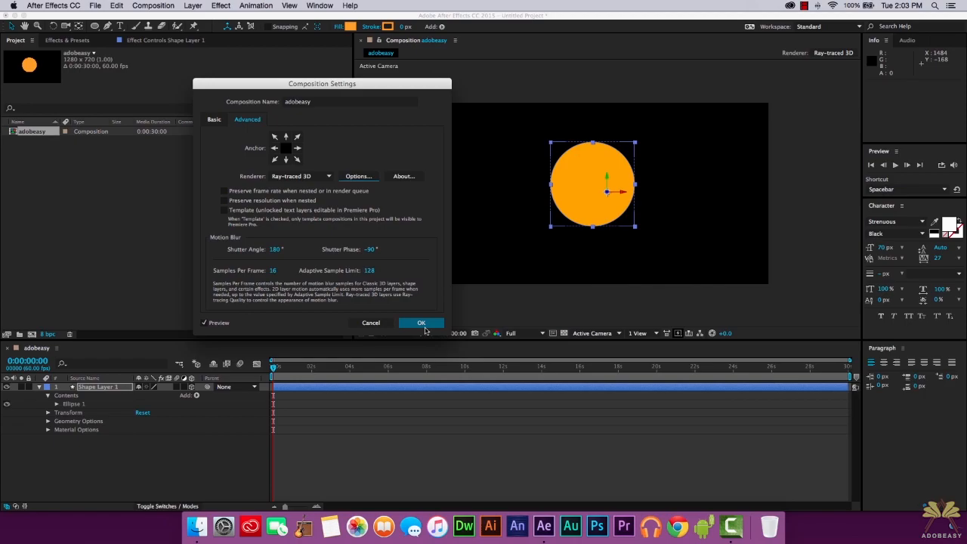
click(419, 323)
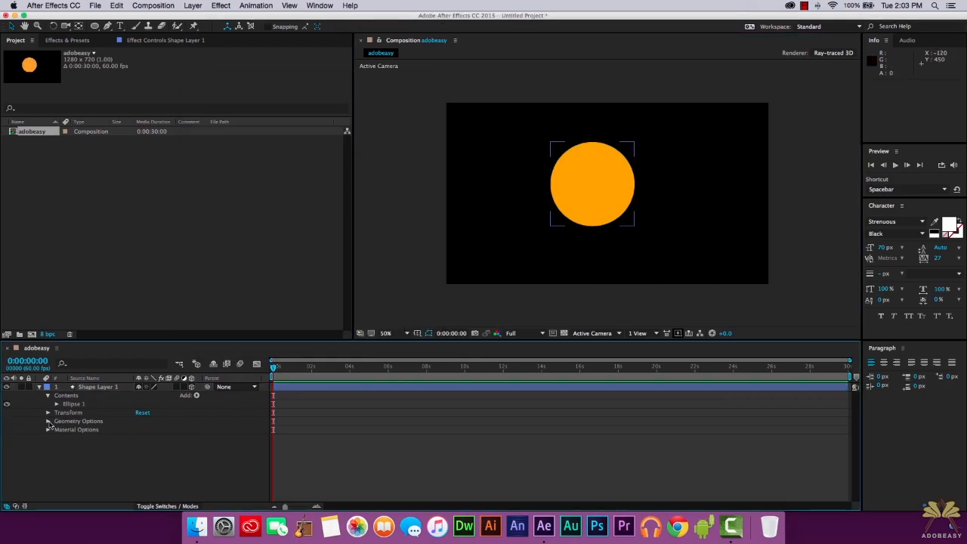
Step: Give Shape Layer 1 a Convex bevel style and increase its bevel depth to 4
click(49, 420)
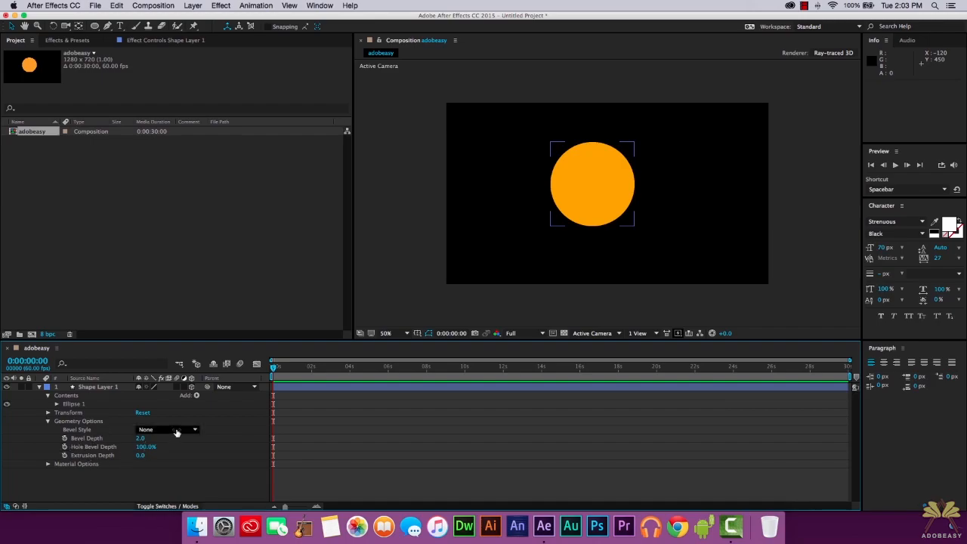
click(166, 429)
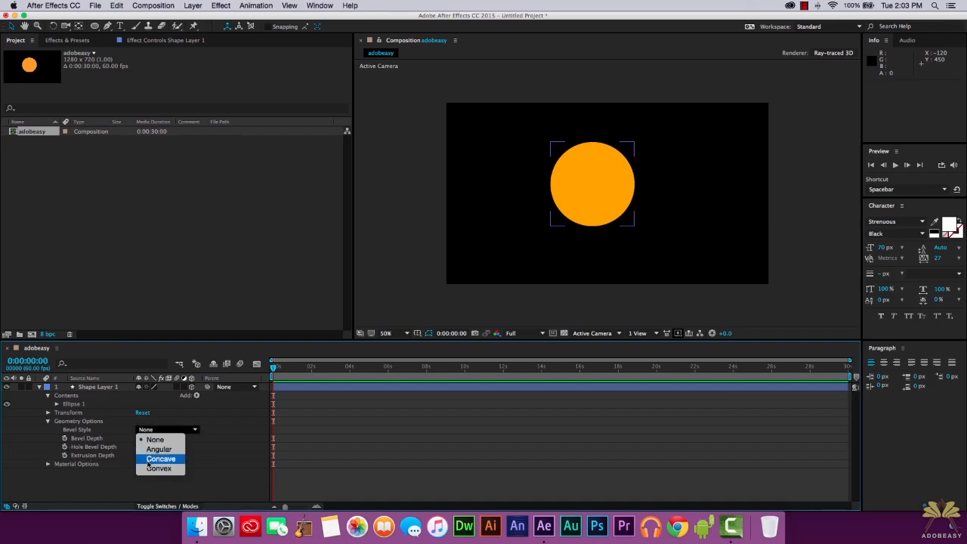
click(158, 469)
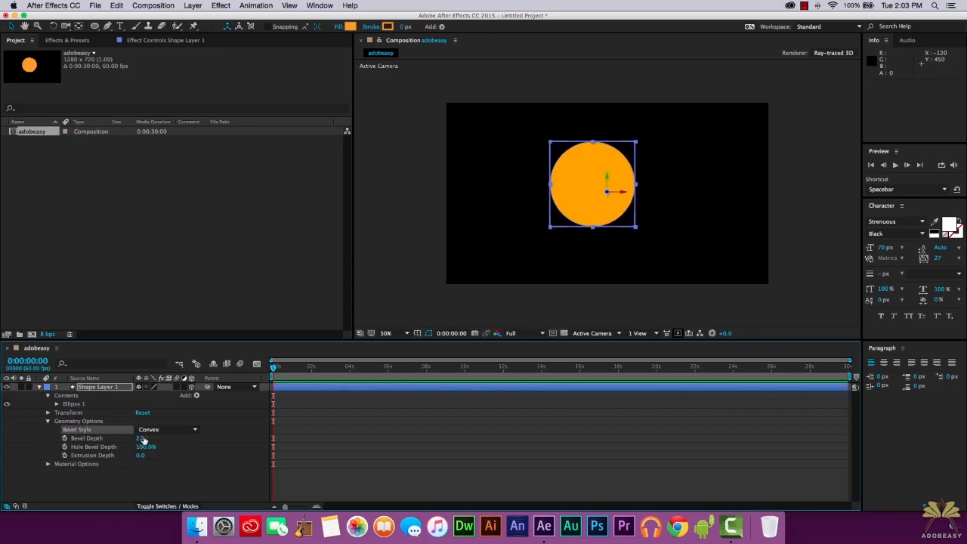
click(145, 438)
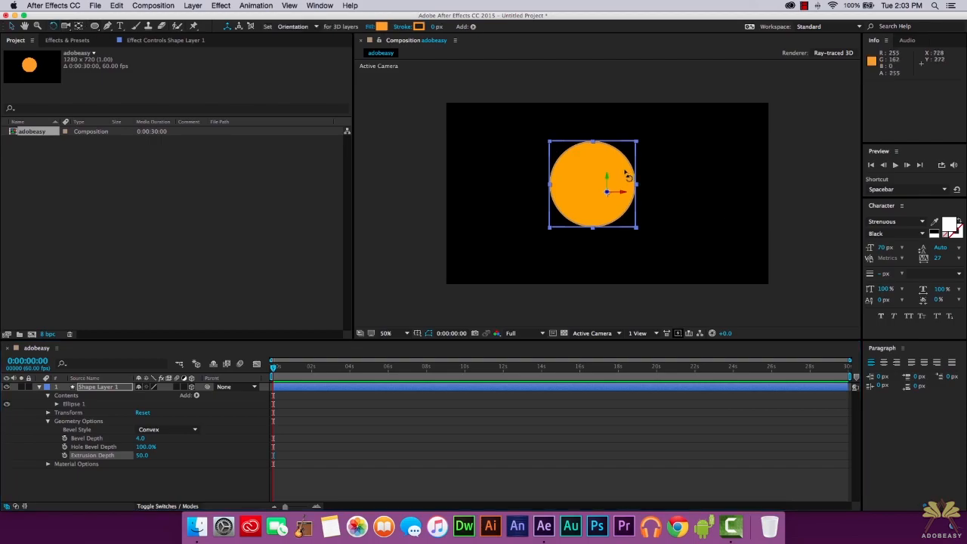
Step: Rotate the circle in 3D with the Rotation tool so its extruded depth shows, then deselect it
drag(612, 178, 607, 189)
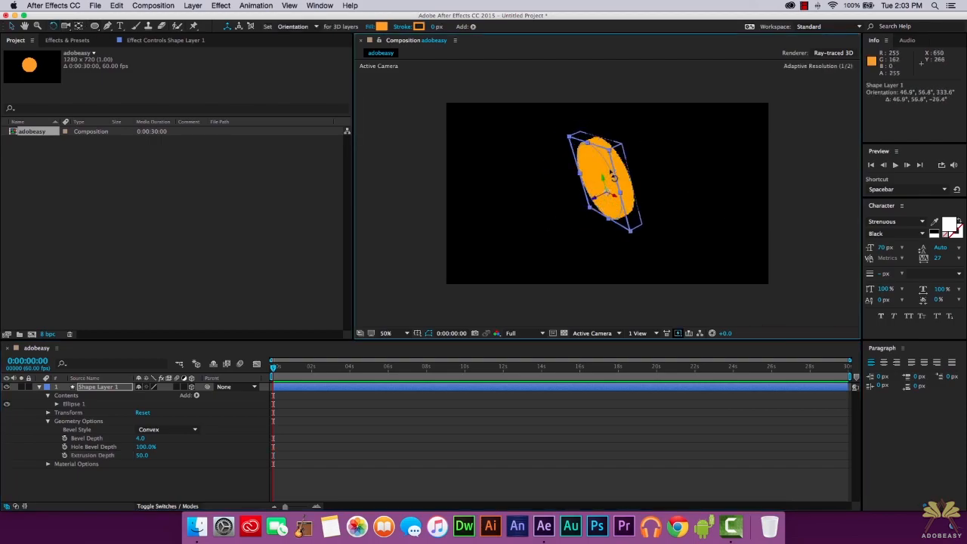
drag(611, 178, 607, 181)
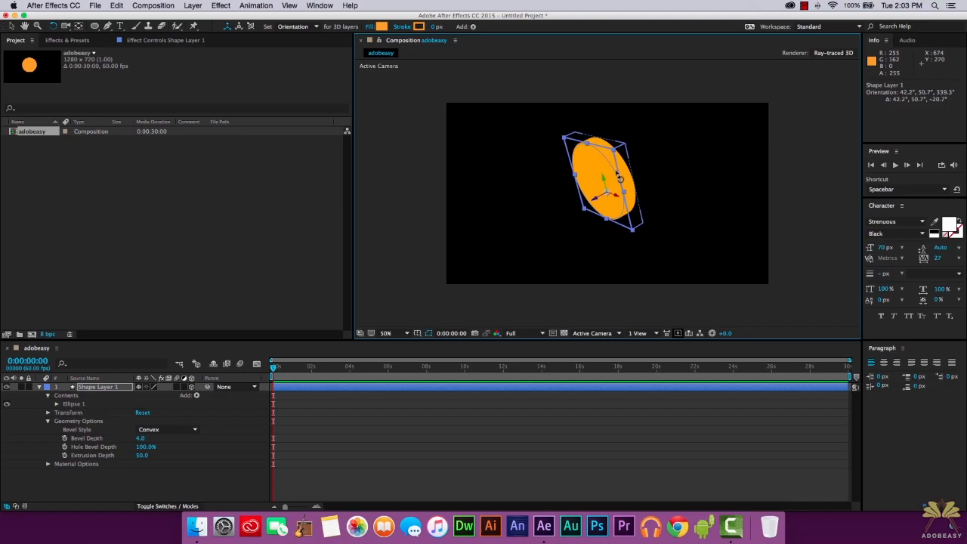
click(372, 182)
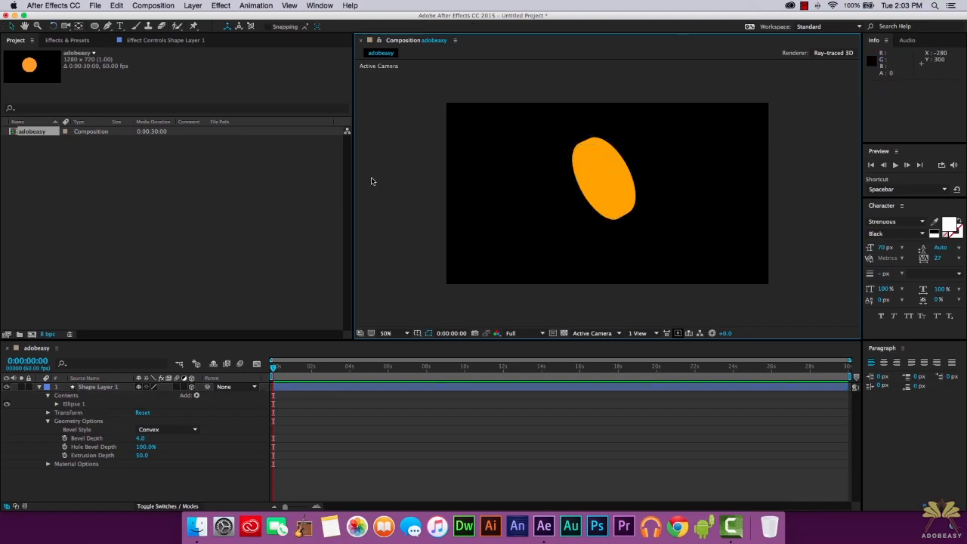
Step: Add two new lights via Layer > New > Light, the first set to Ambient
click(193, 6)
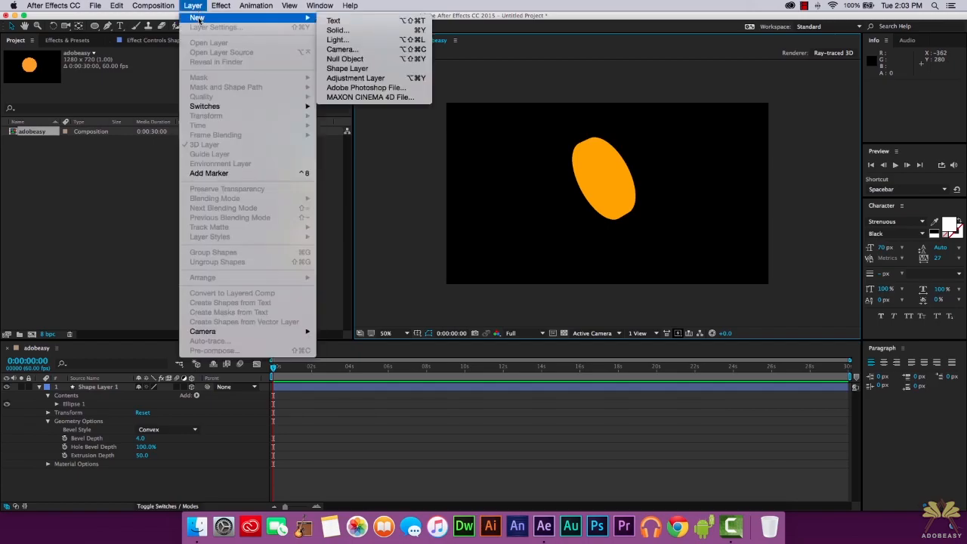
click(335, 39)
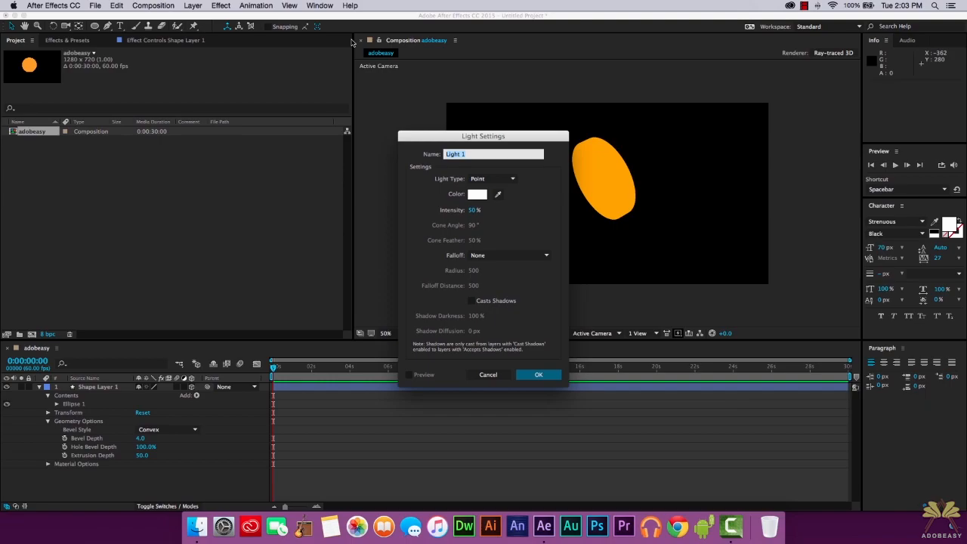
click(491, 178)
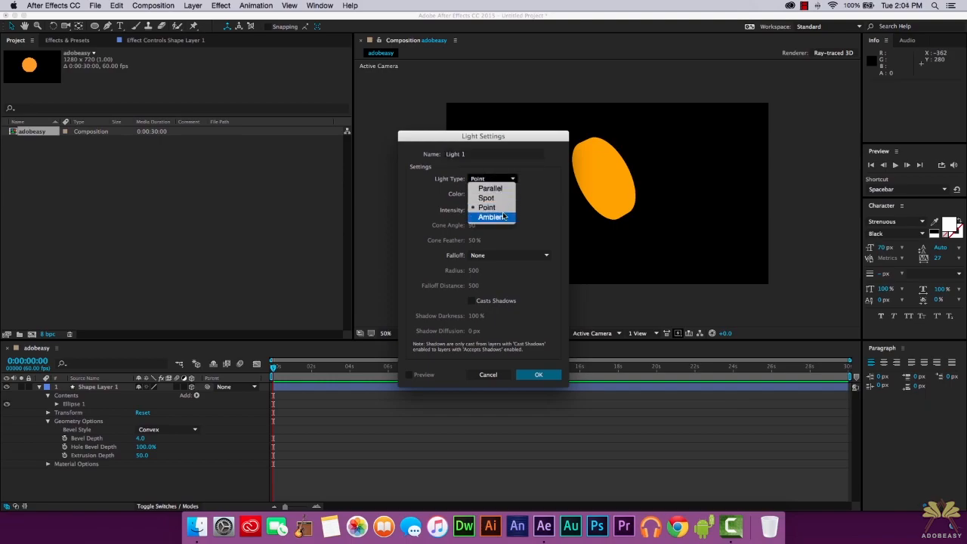
click(492, 217)
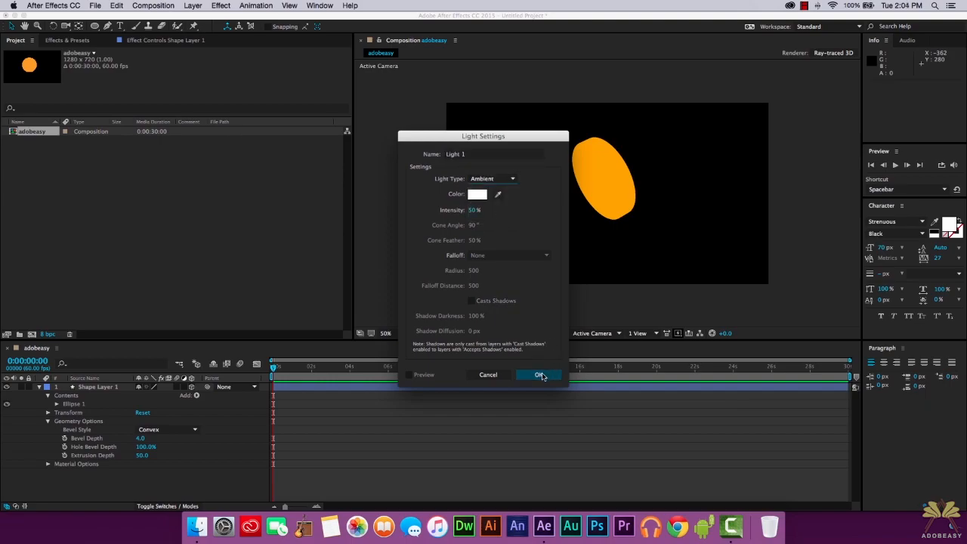
click(538, 375)
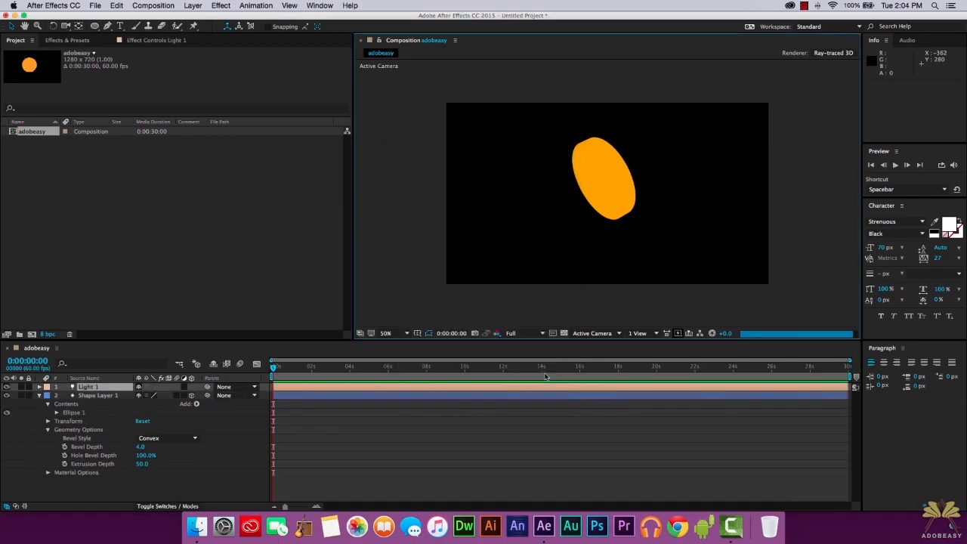
click(194, 6)
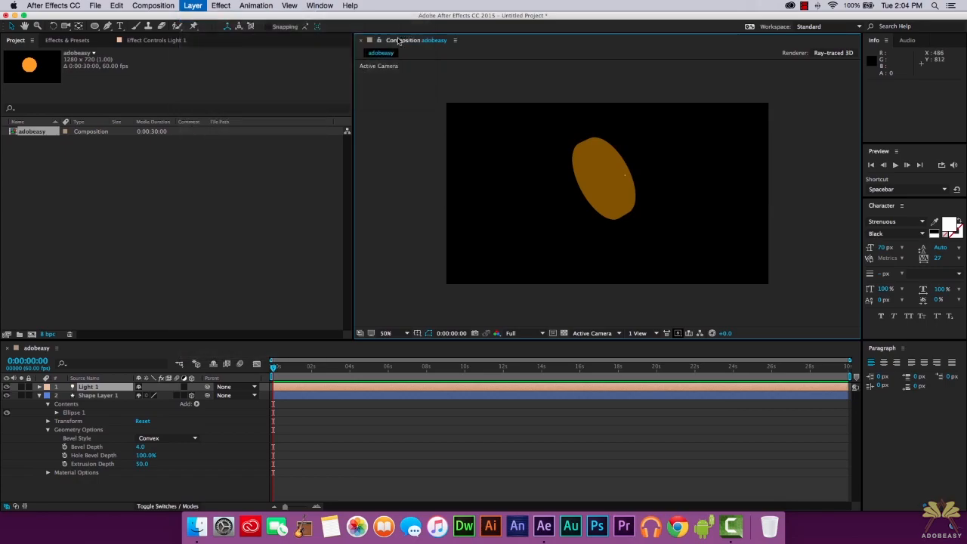
click(492, 179)
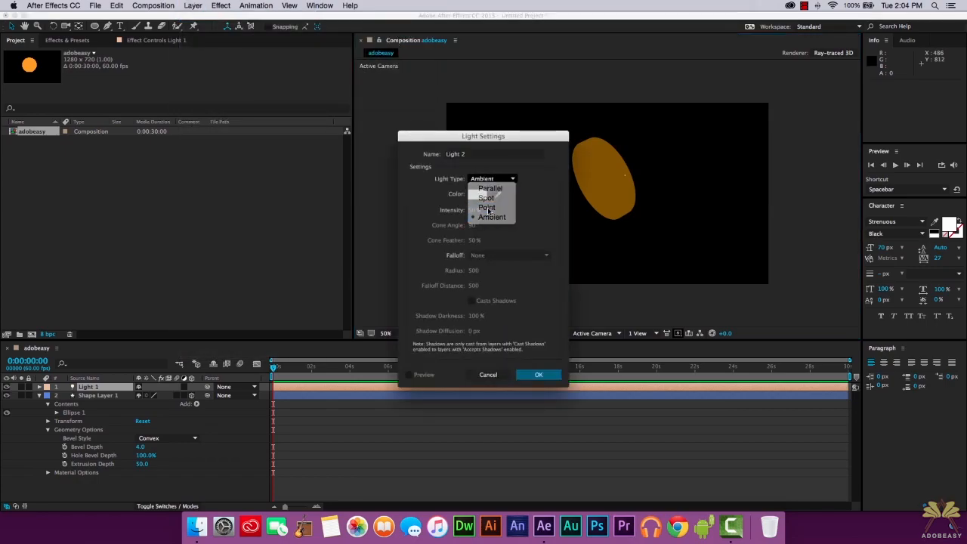
click(538, 375)
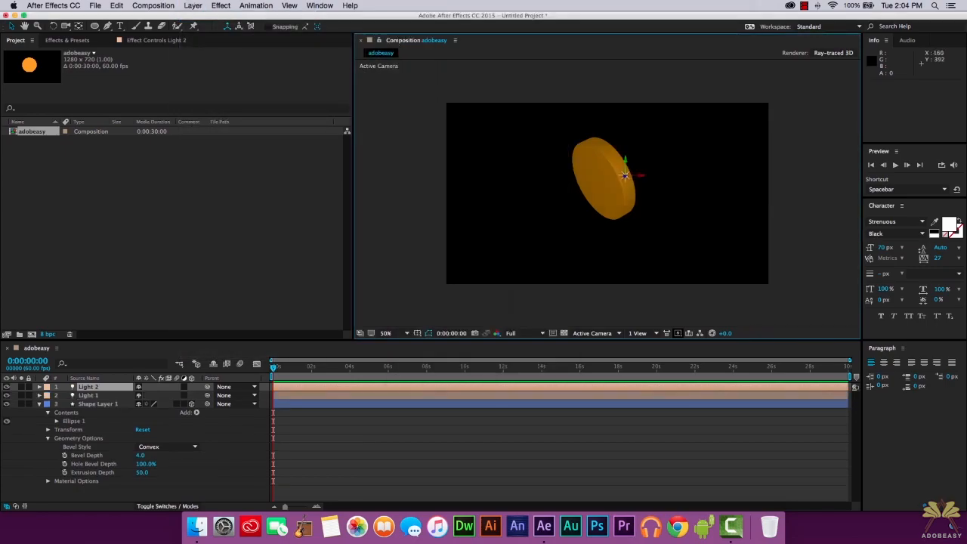
Step: Add a third light and make it a Spot light
click(193, 6)
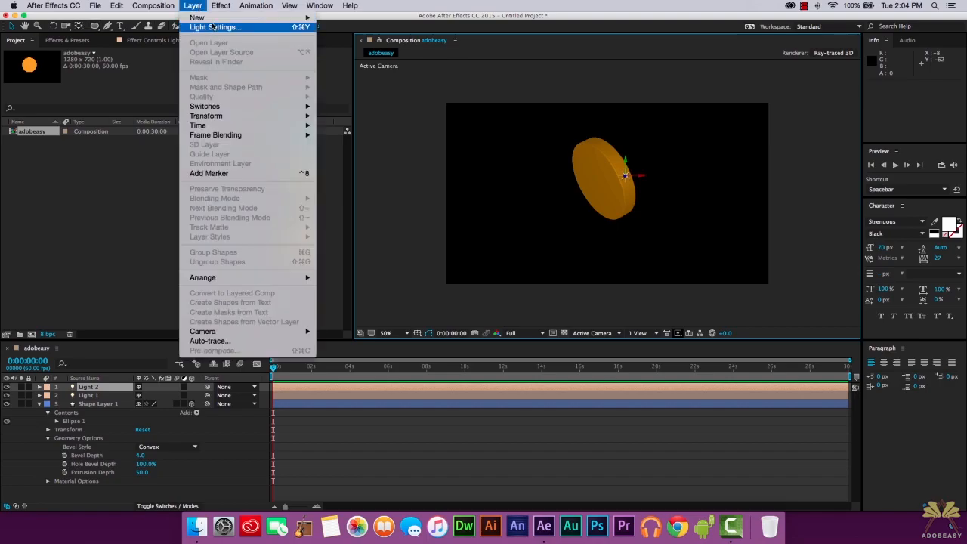
click(215, 27)
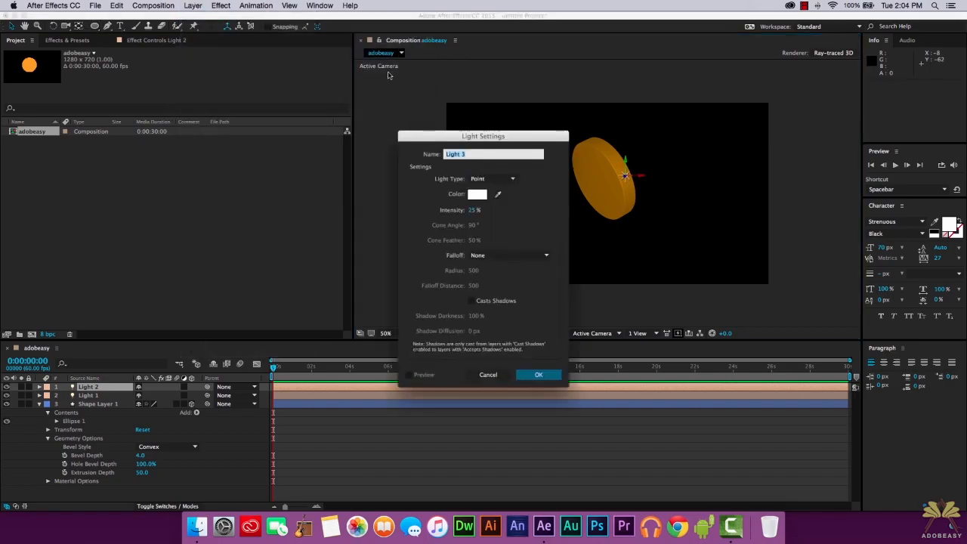
click(491, 179)
text(50)
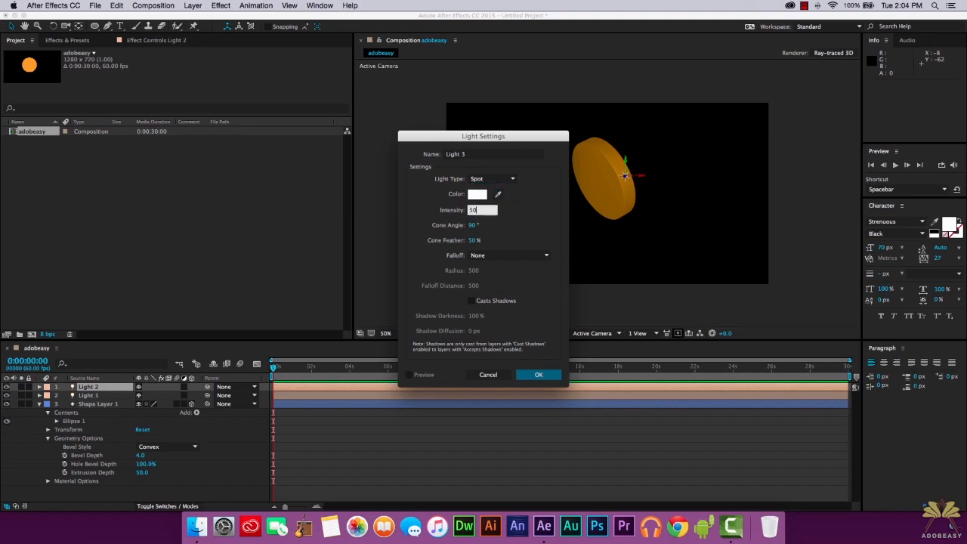
click(537, 374)
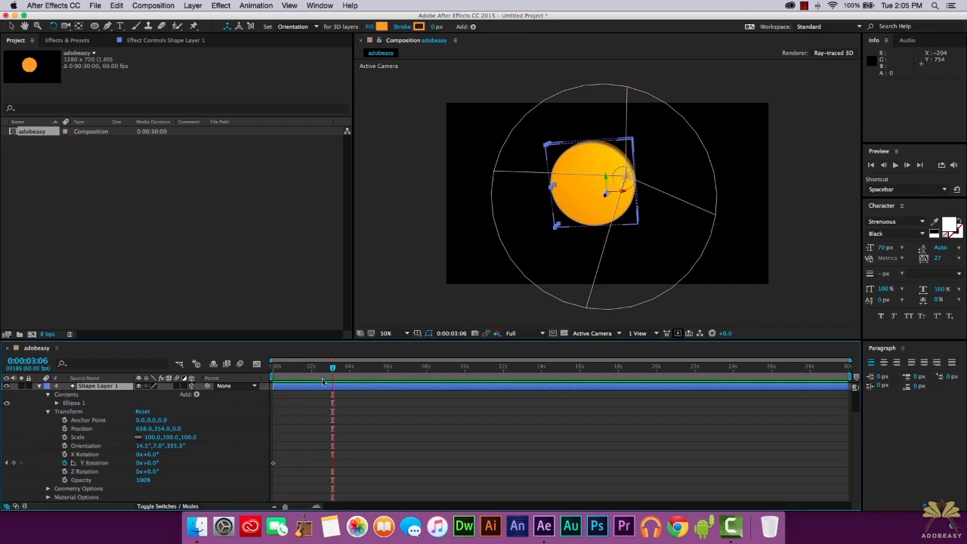
Step: Edit Shape Layer 1's Orientation value so the disc faces front
double_click(148, 462)
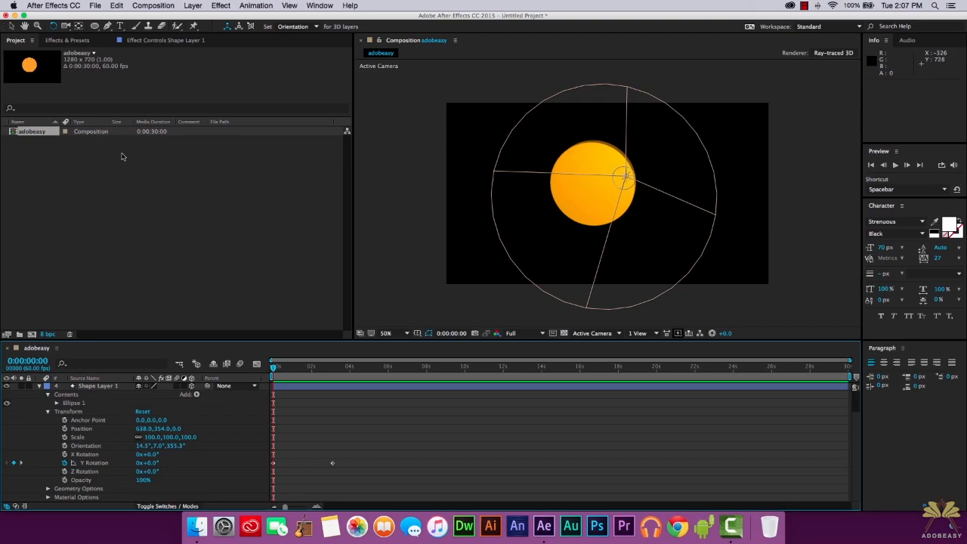
mouse_move(122, 155)
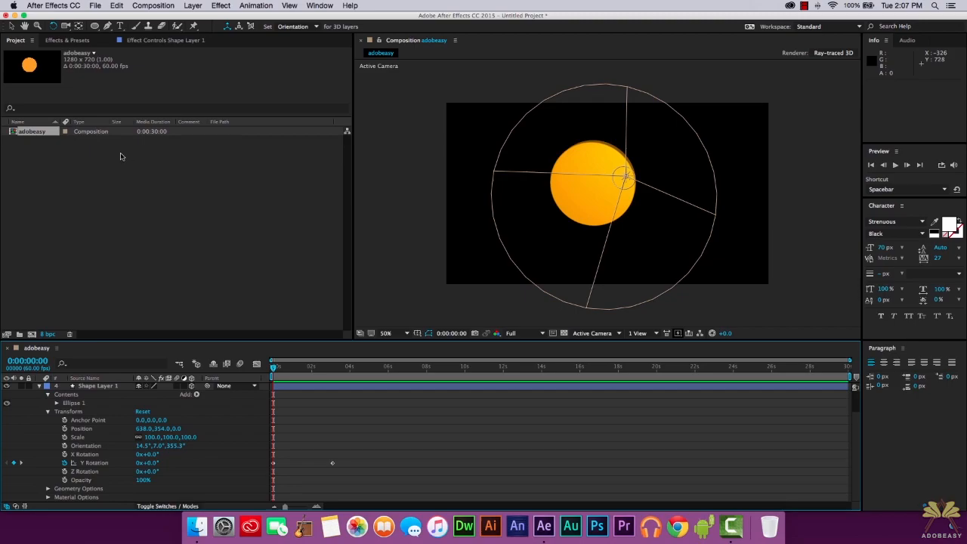
Step: Add a Two-Node Camera (Camera 1) with the Custom preset to the composition
click(193, 6)
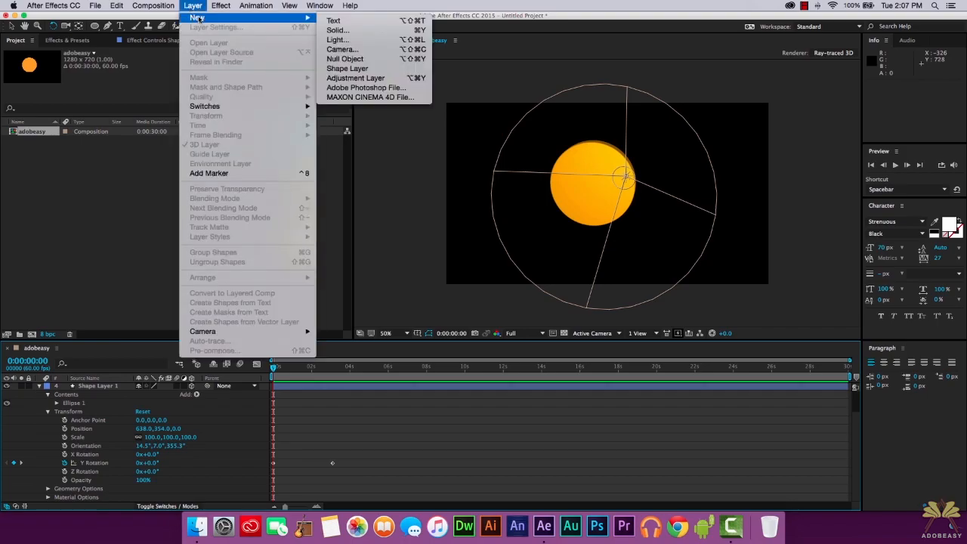
click(341, 48)
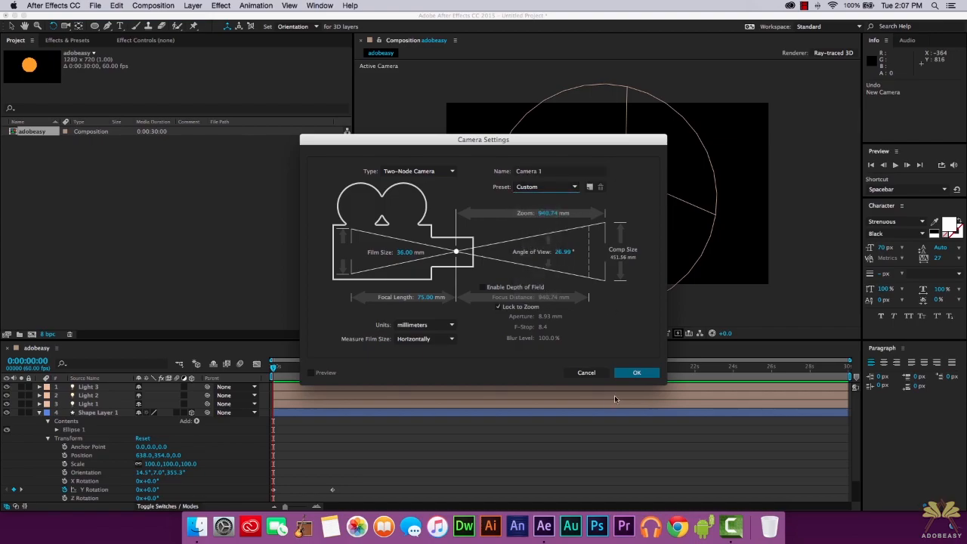
click(637, 372)
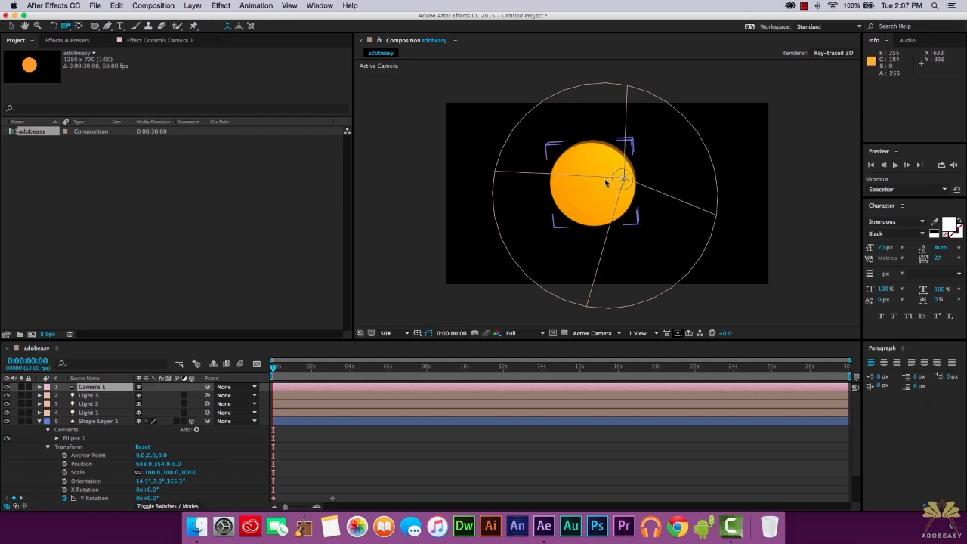
Step: Orbit the camera to angle the disc, confirm Light 1's settings and move the light around it
drag(604, 181, 543, 196)
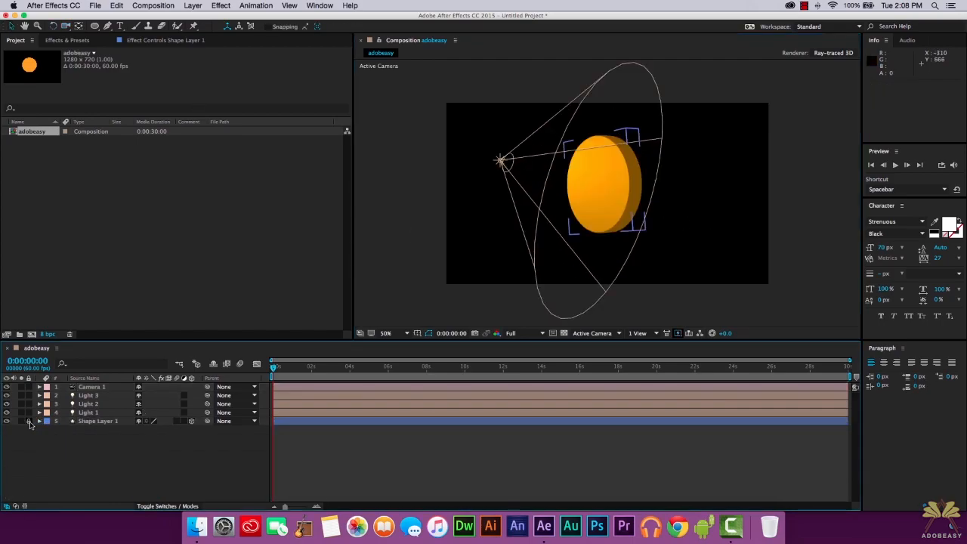
click(88, 412)
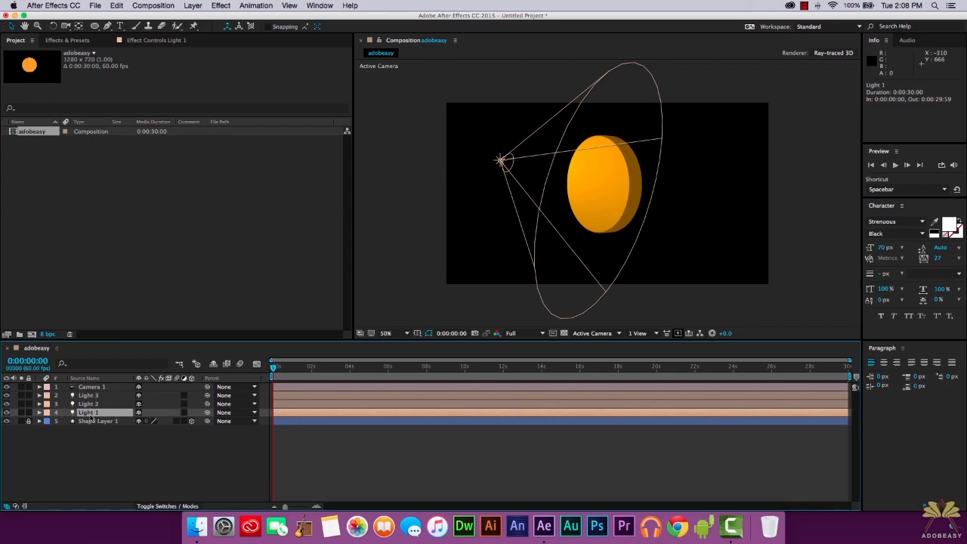
double_click(88, 411)
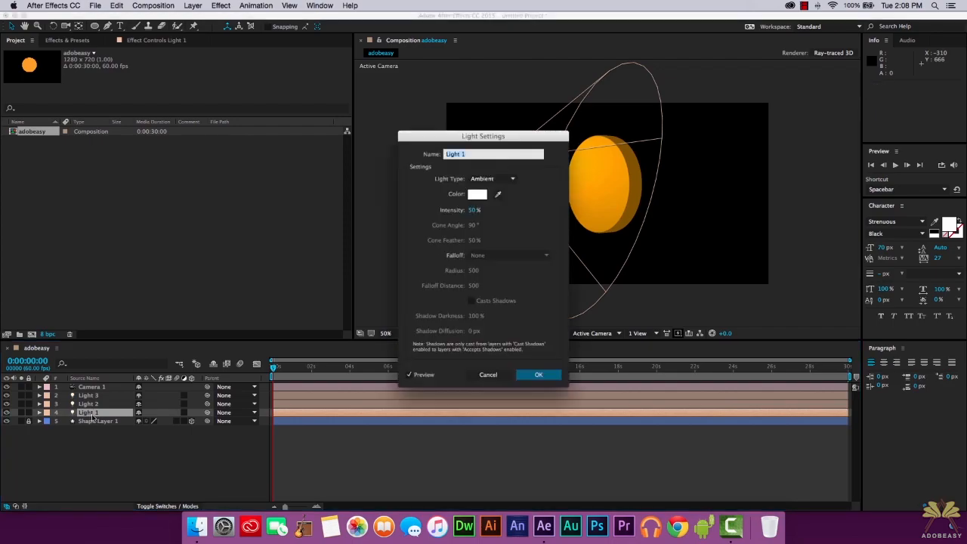
click(538, 374)
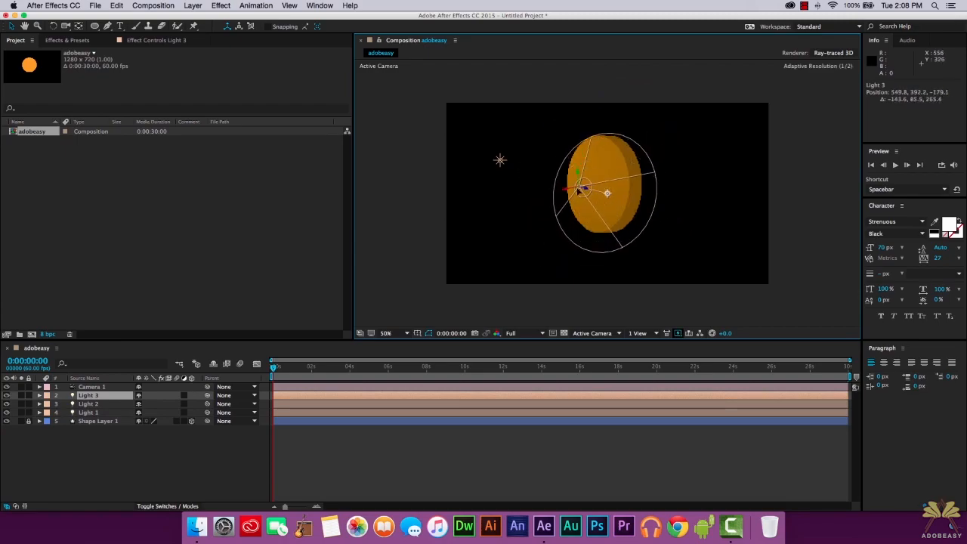
drag(577, 169, 501, 160)
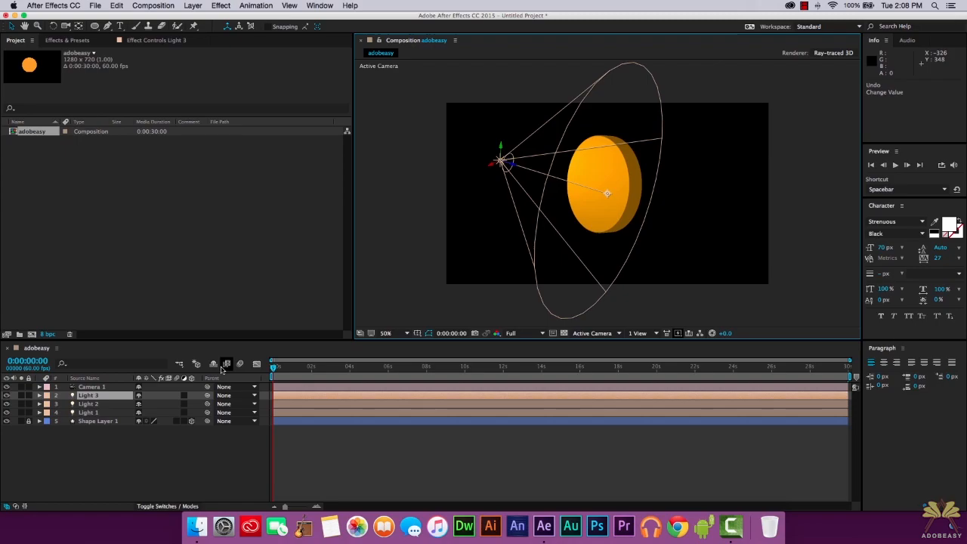
mouse_move(227, 364)
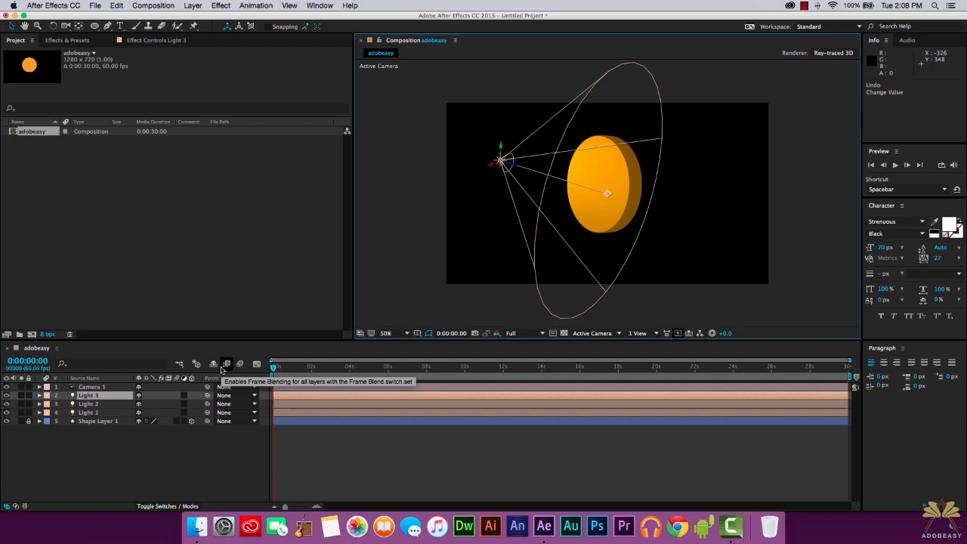
mouse_move(136, 375)
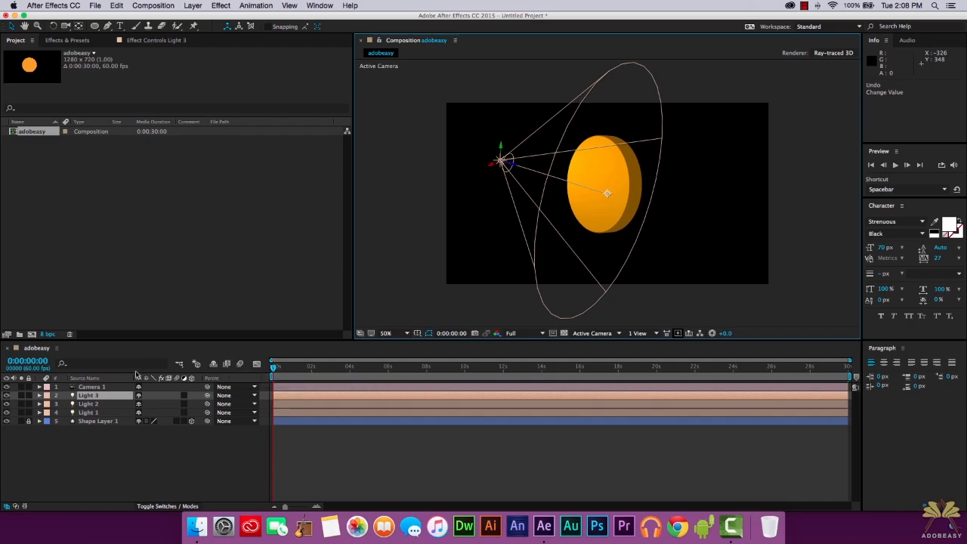
Step: Delete every layer, leaving the adobeasy composition empty and black
click(56, 387)
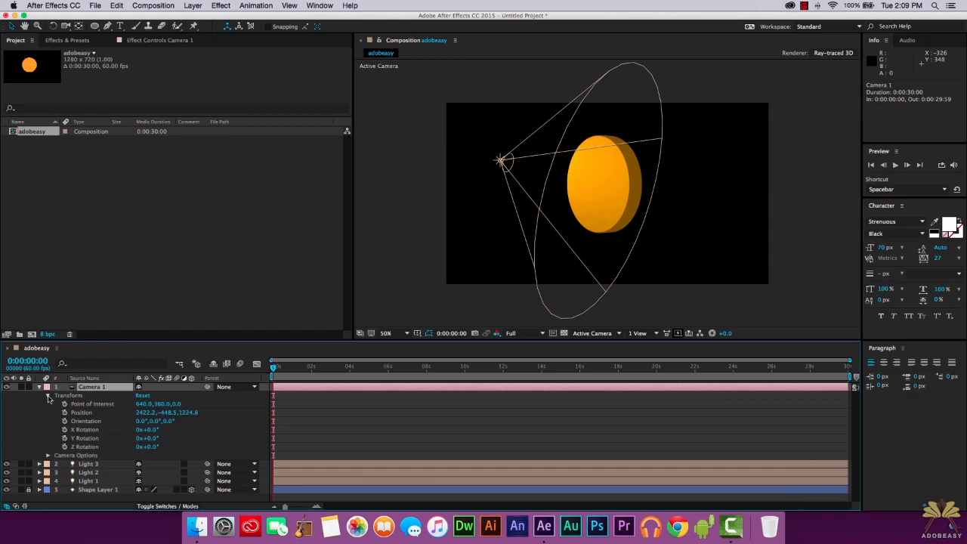
mouse_move(254, 408)
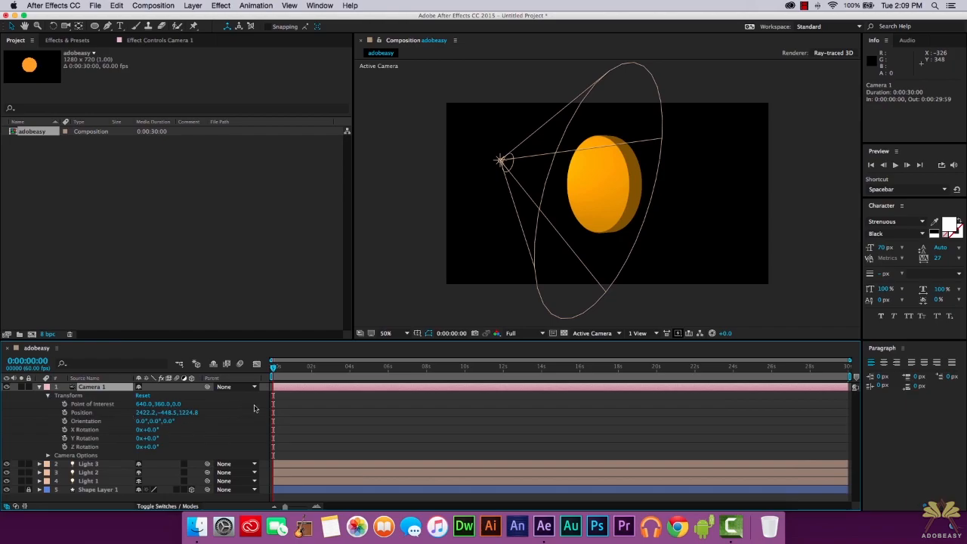
click(39, 386)
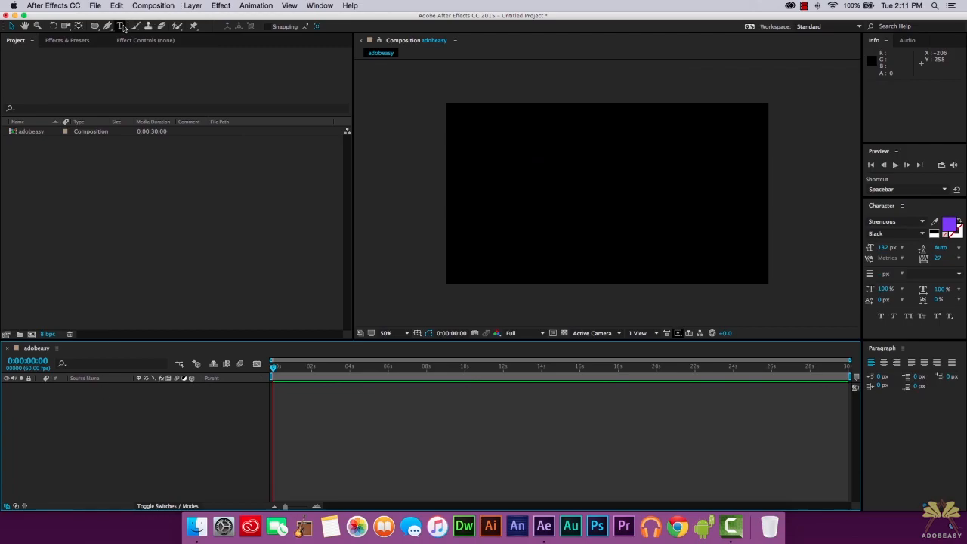
Step: Create a purple text layer reading 'ADOBEASY'
text(aD)
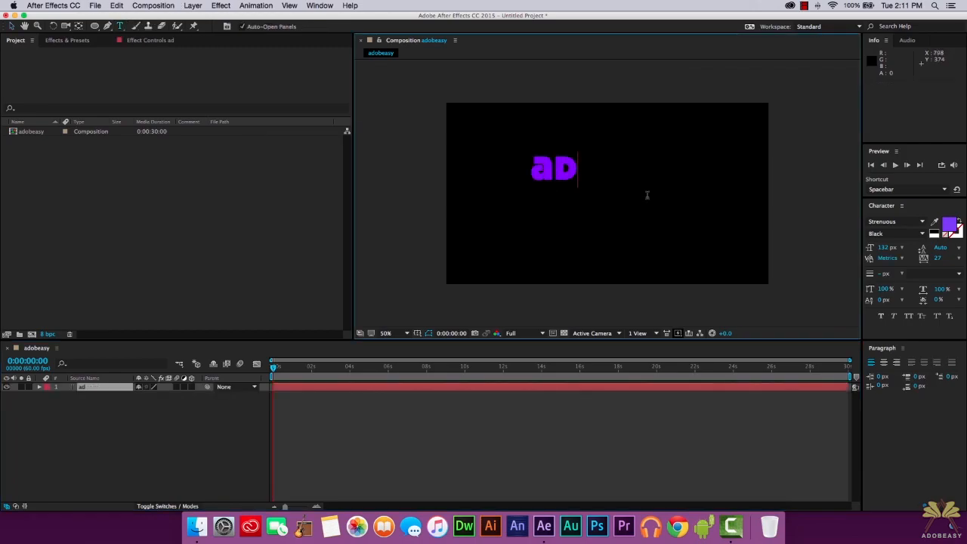
text(obeasy)
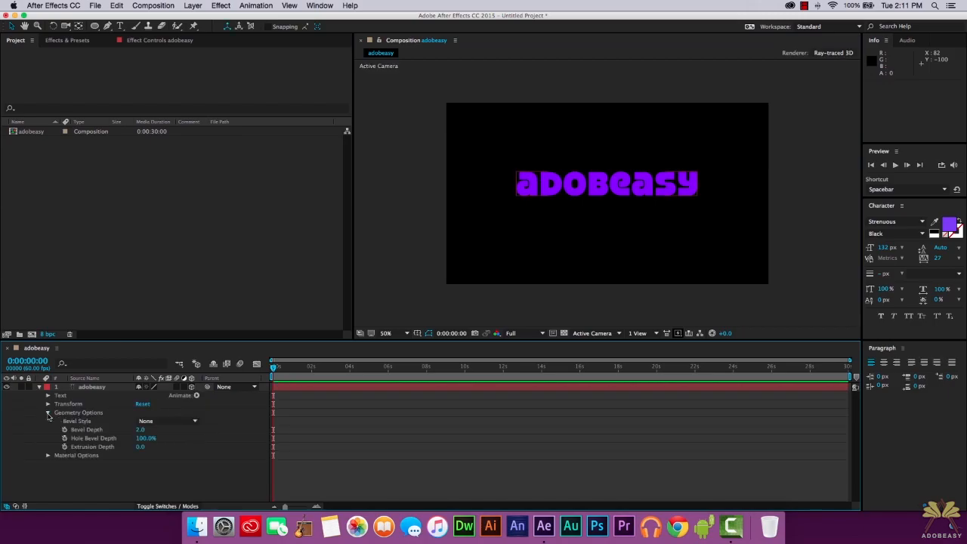
Step: Give the text a convex bevel style and raise its extrusion depth in Geometry Options
click(166, 420)
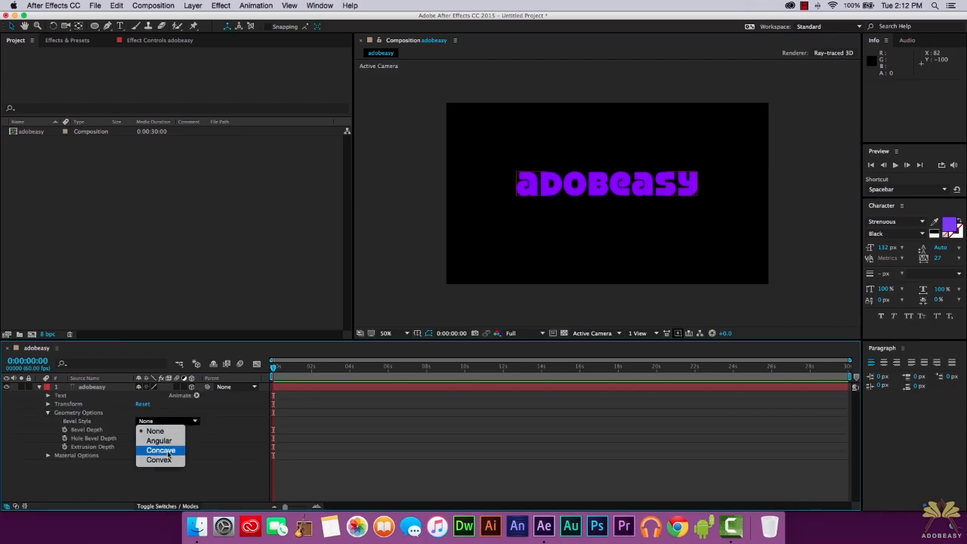
click(158, 459)
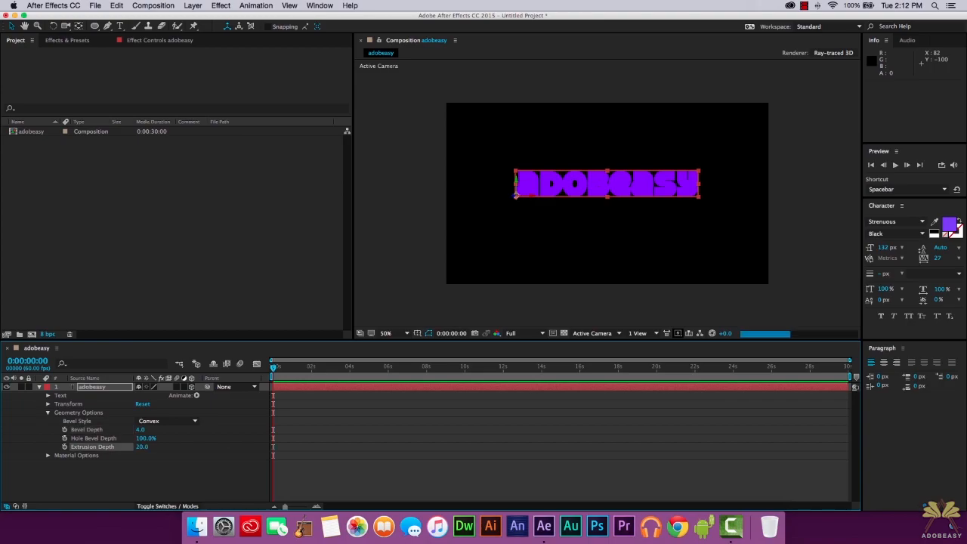
click(193, 6)
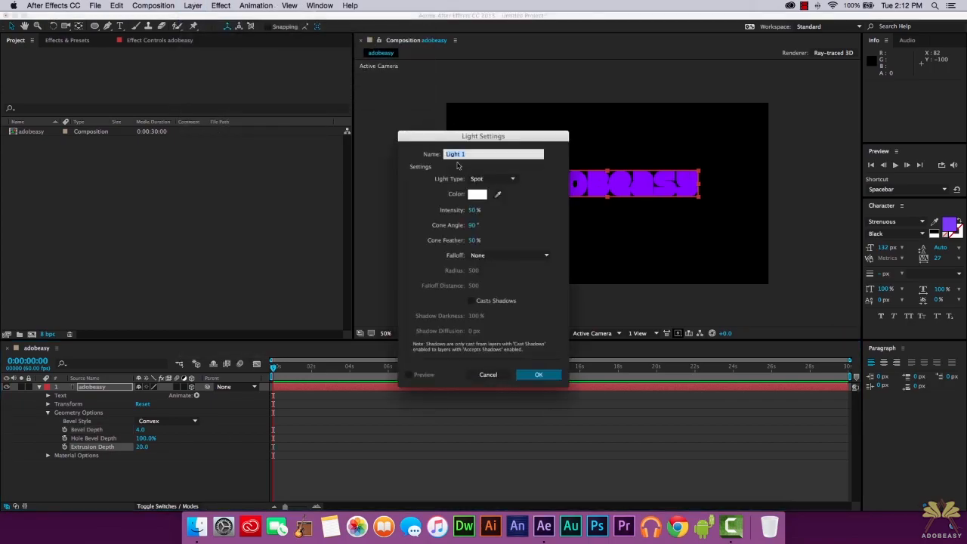
Step: Add a spot light, then a second light set to Point type
click(538, 374)
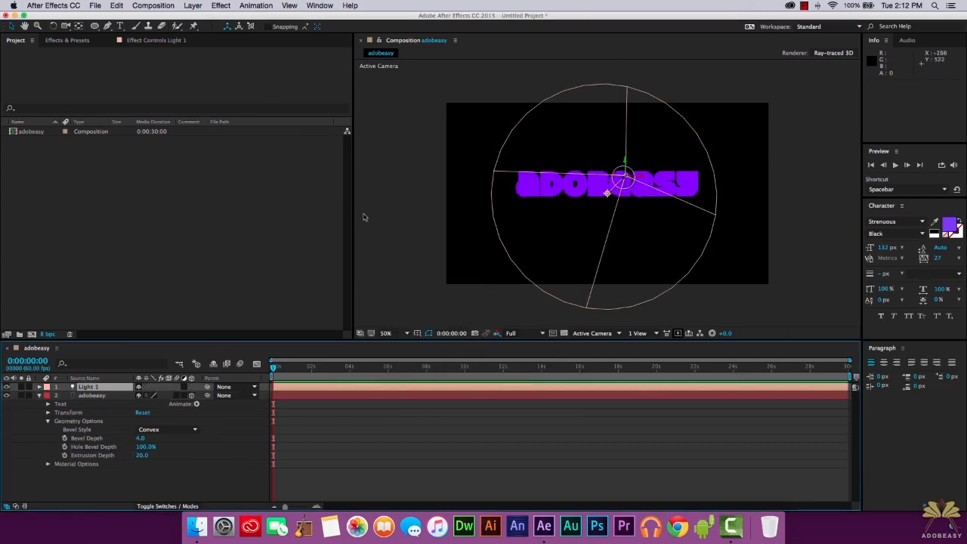
click(193, 6)
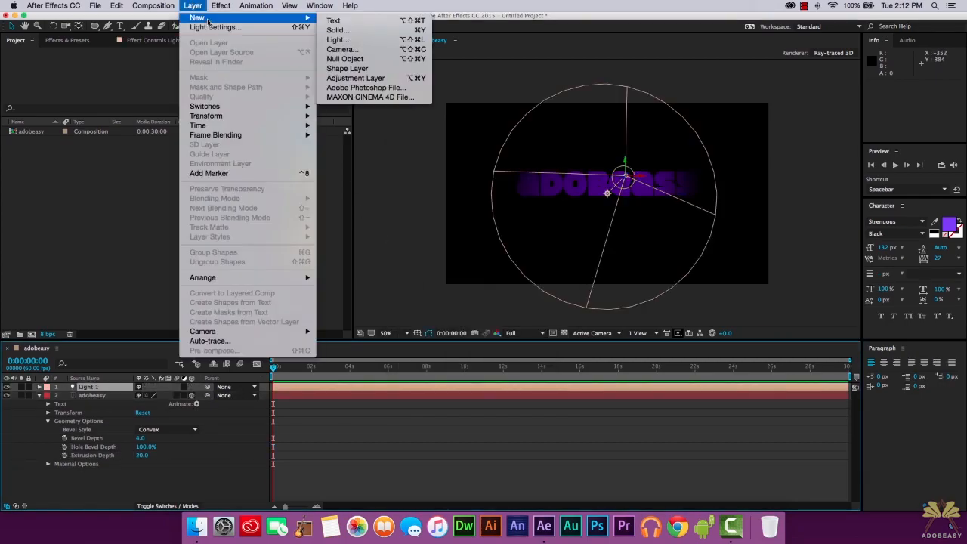
click(337, 39)
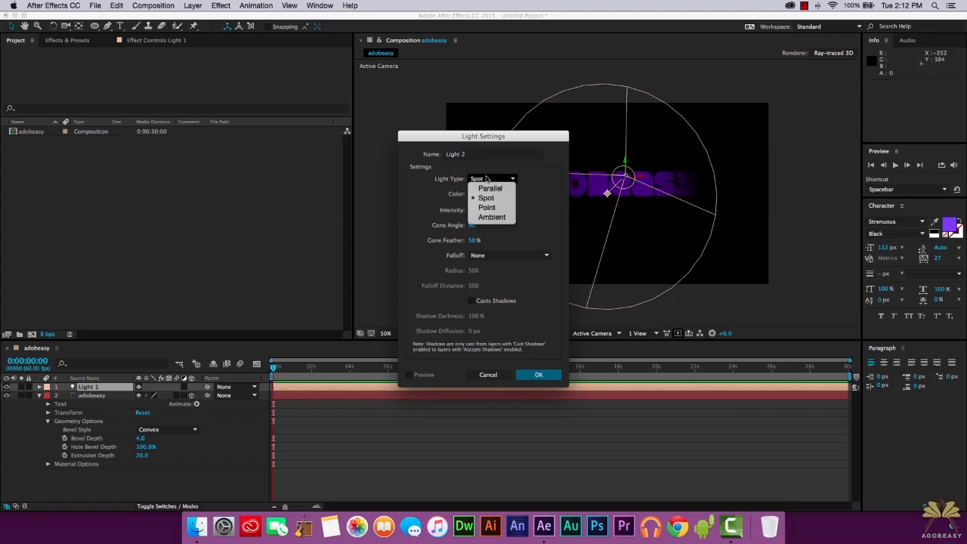
click(487, 206)
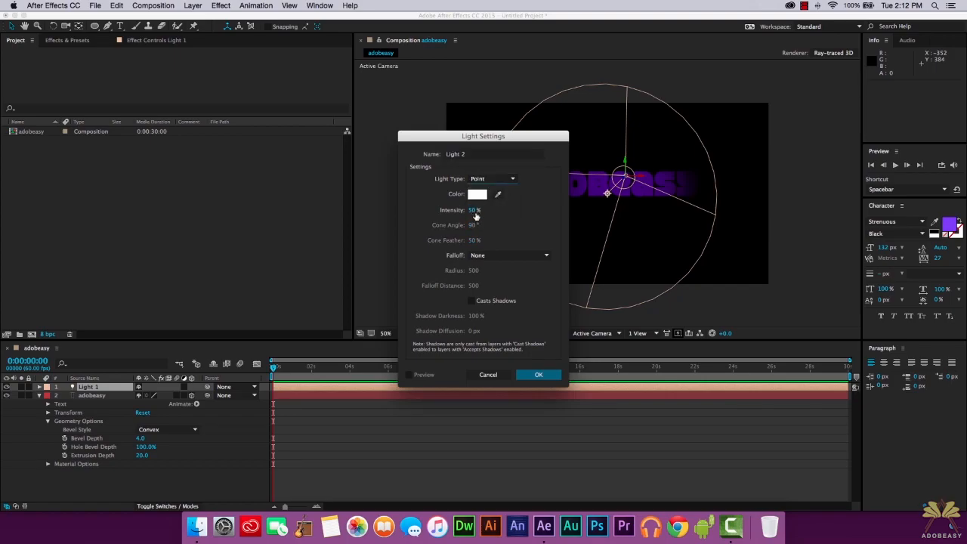
click(538, 375)
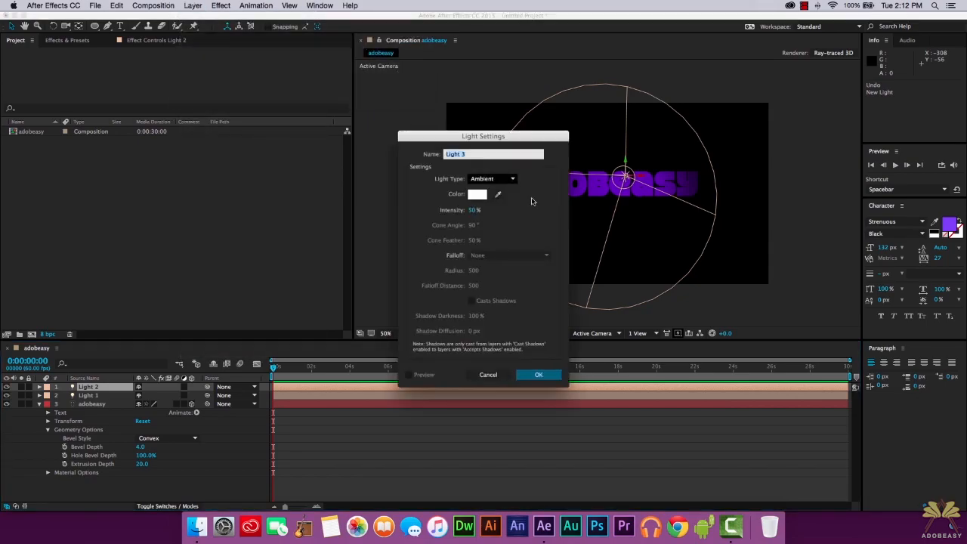
Step: Add an ambient light at 40% intensity and a new Camera 1 layer
click(474, 210)
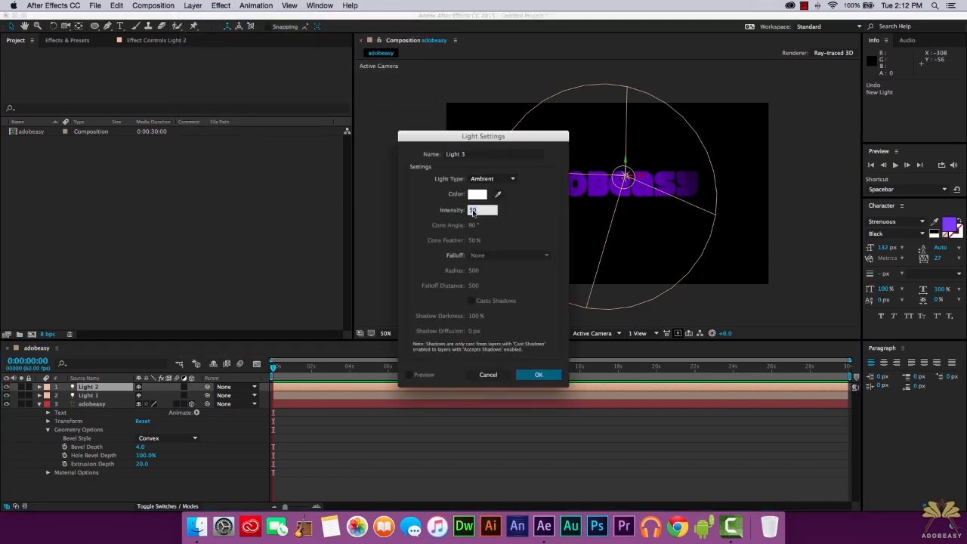
text(40)
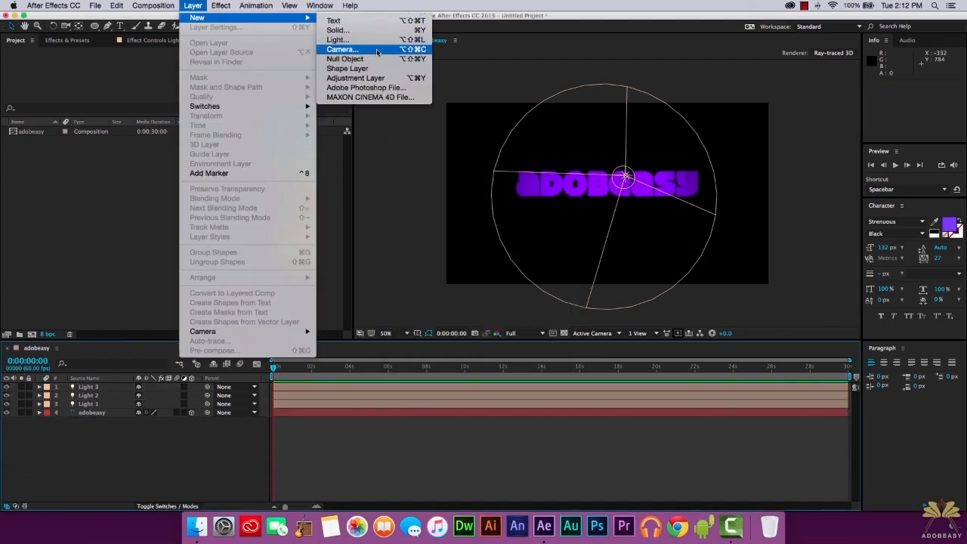
click(341, 48)
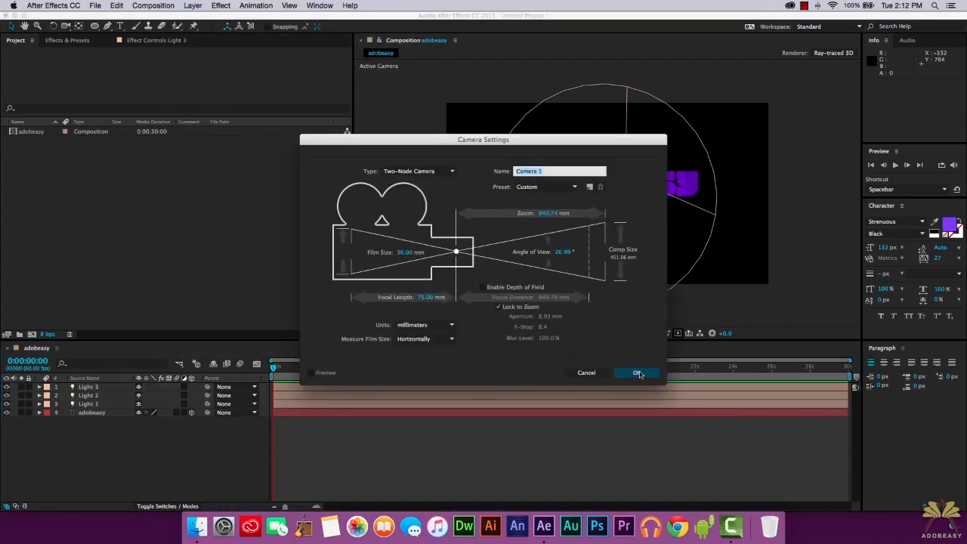
click(638, 372)
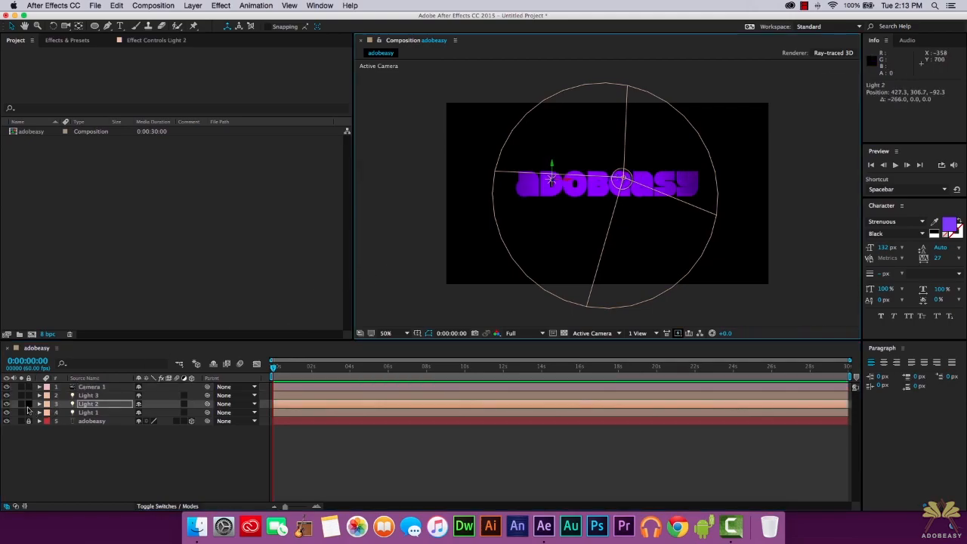
Step: On the ADOBEASY layer, try a Concave bevel, then settle on Angular
click(87, 396)
text(67)
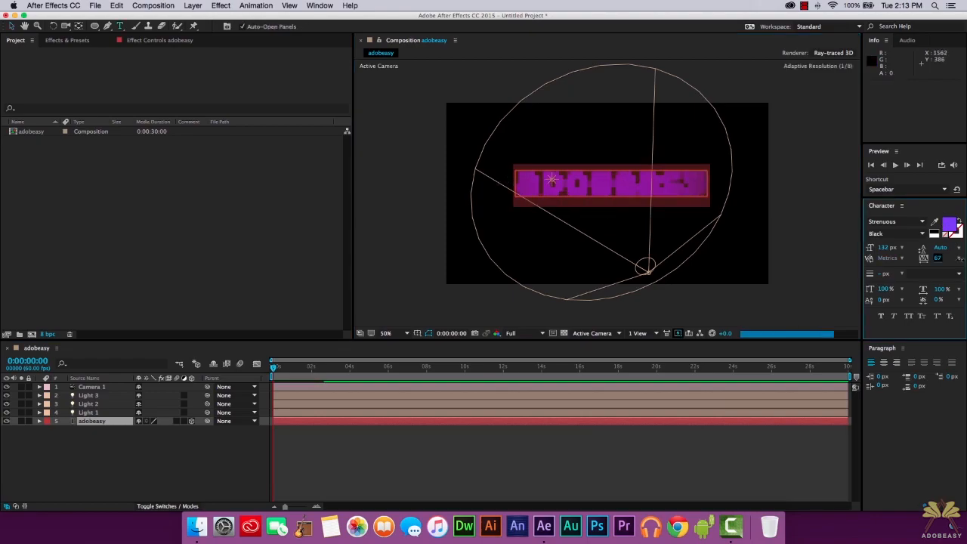
click(166, 453)
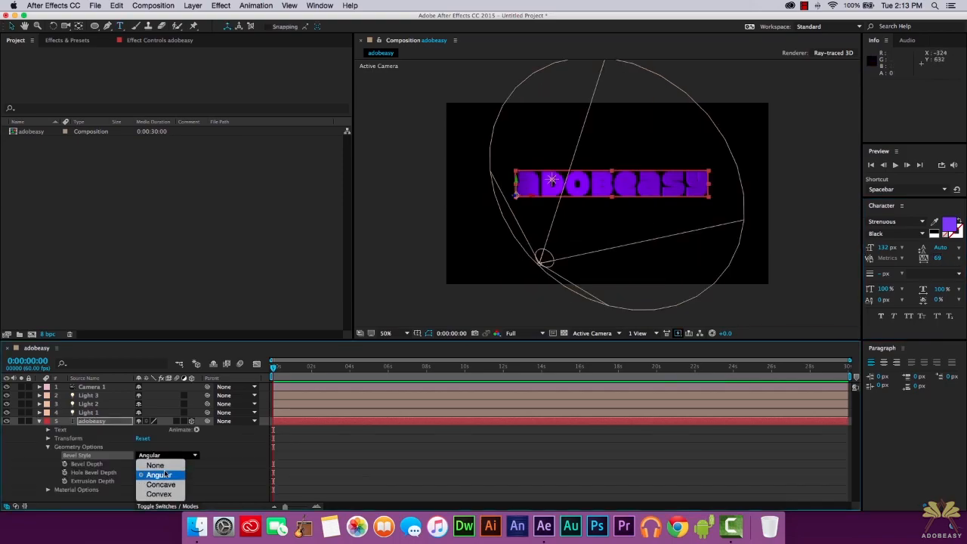
click(160, 483)
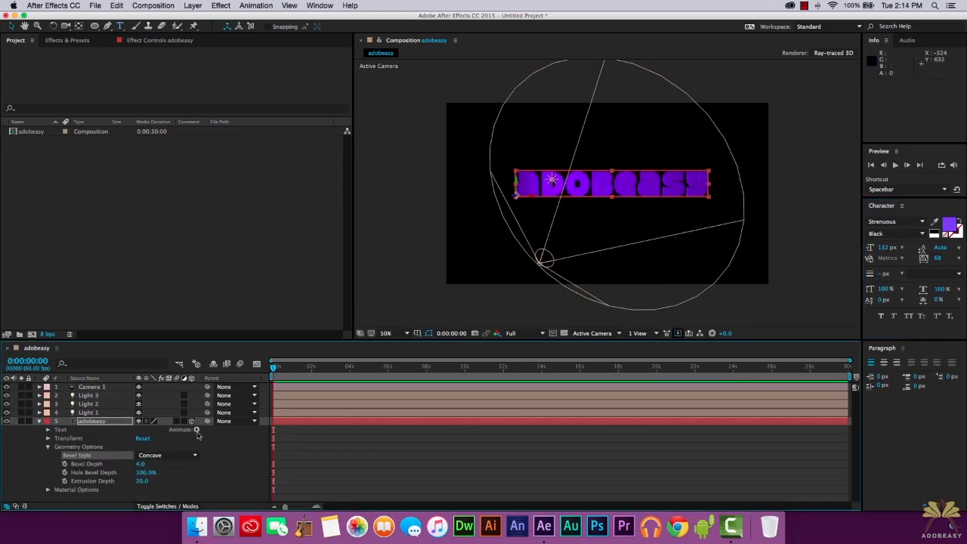
click(167, 455)
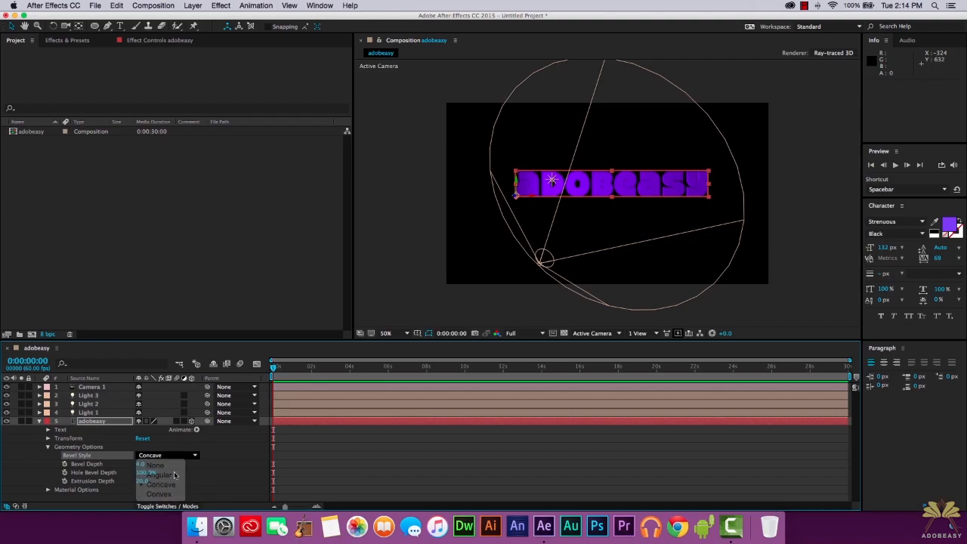
click(157, 475)
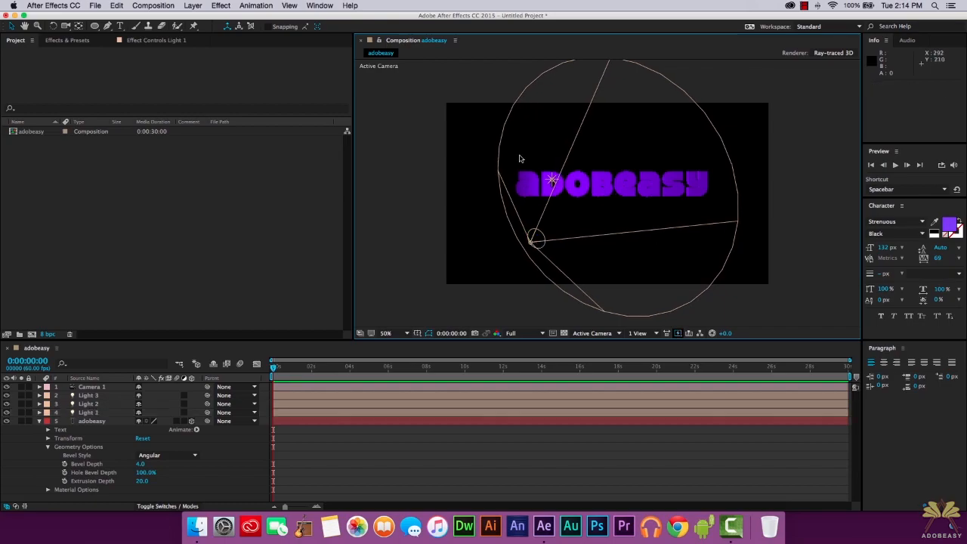
mouse_move(537, 233)
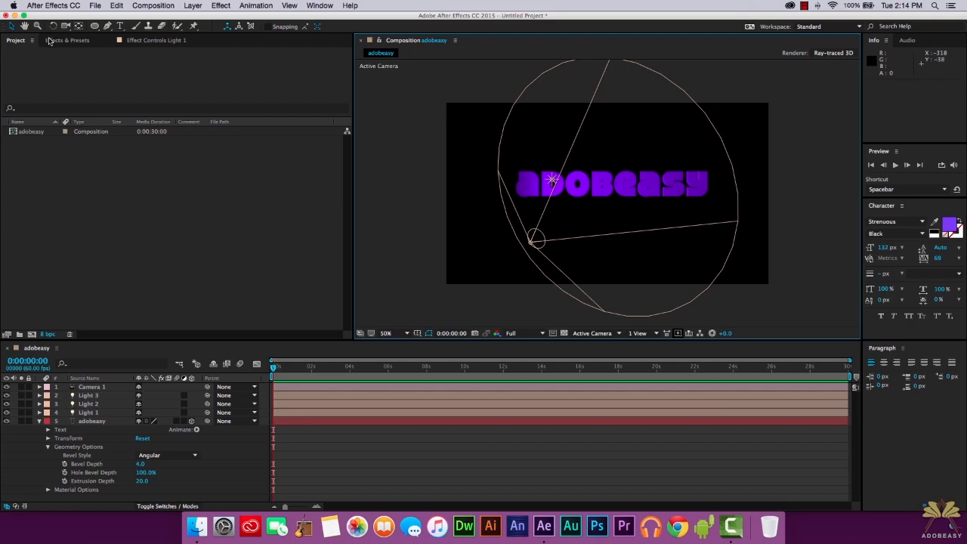
Step: Search the Effects & Presets panel for '3D' and expand the 3D Text animation presets
click(68, 39)
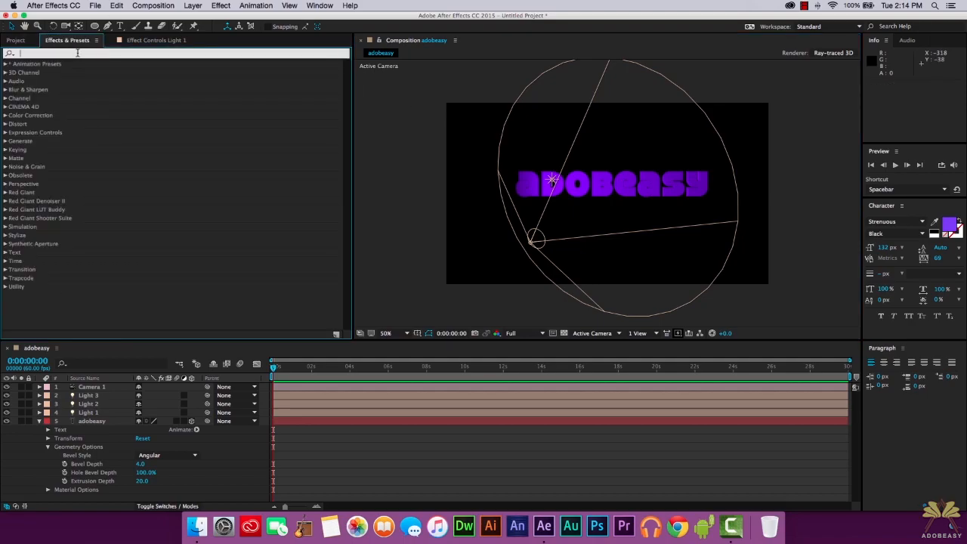
text(3D)
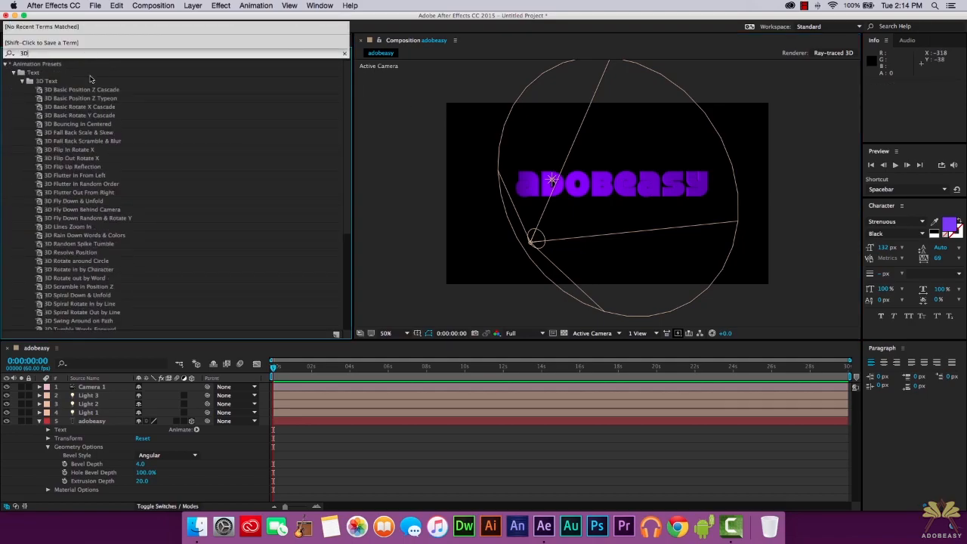
click(81, 89)
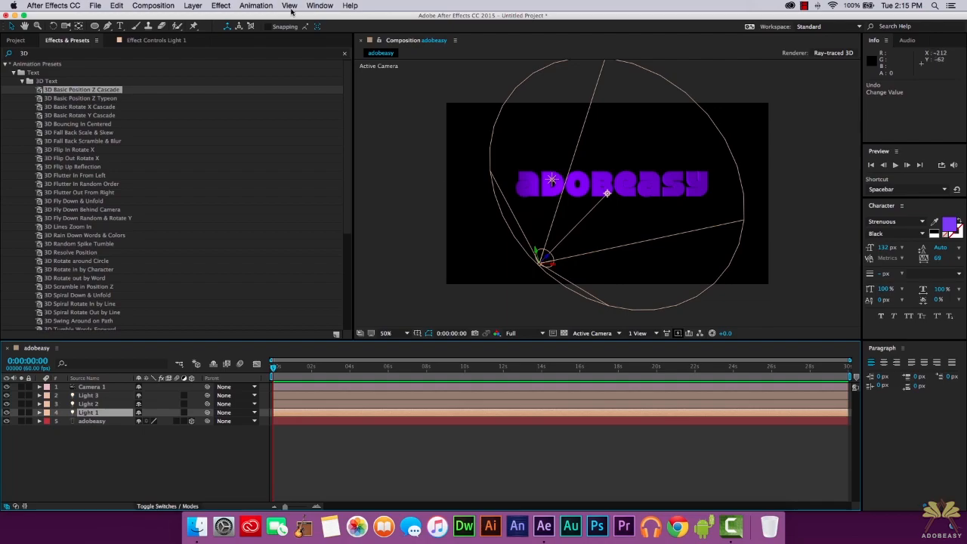
Step: Turn off Show Layer Controls in the View menu to hide light and camera overlays
click(290, 6)
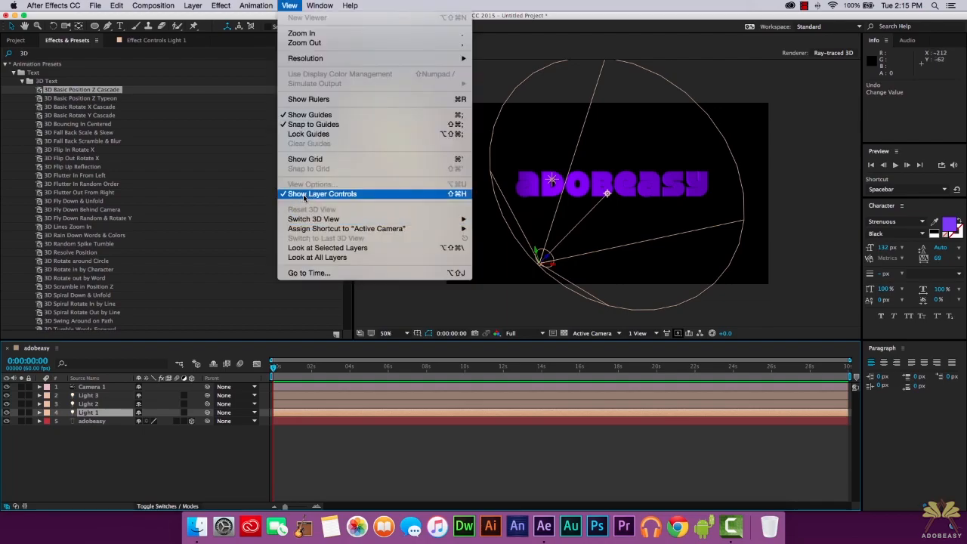
click(323, 193)
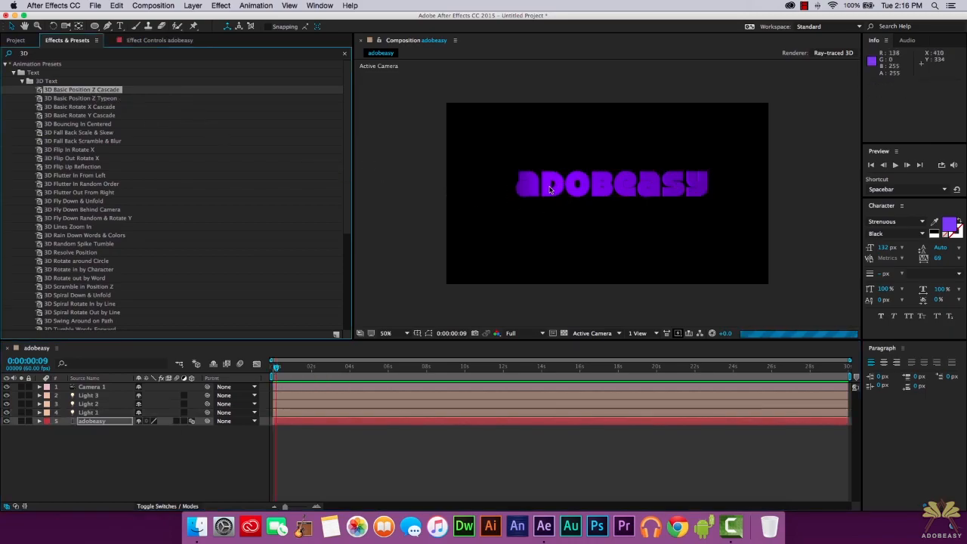
Step: Drag a 3D Text preset onto ADOBEASY and scrub the timeline until the letters bounce and settle
drag(276, 367, 288, 367)
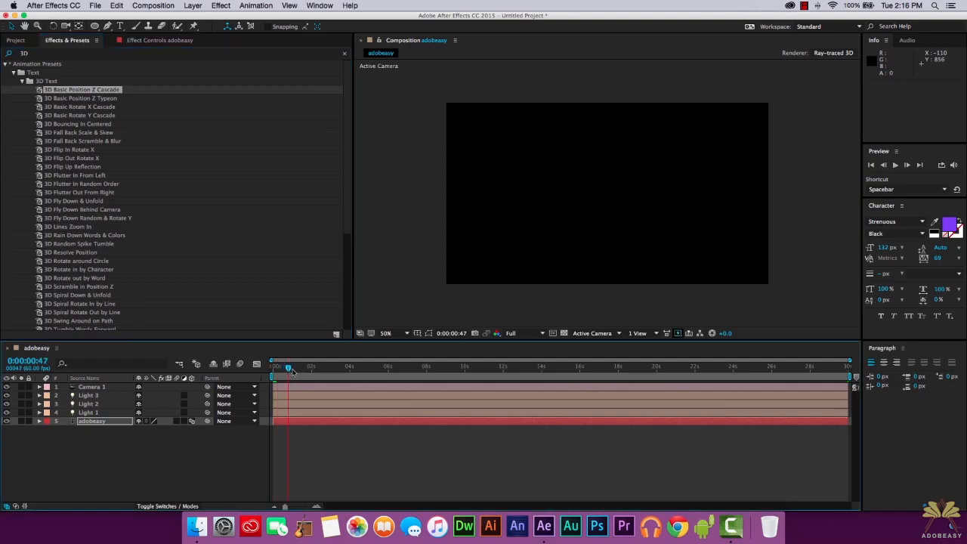
drag(288, 368, 278, 368)
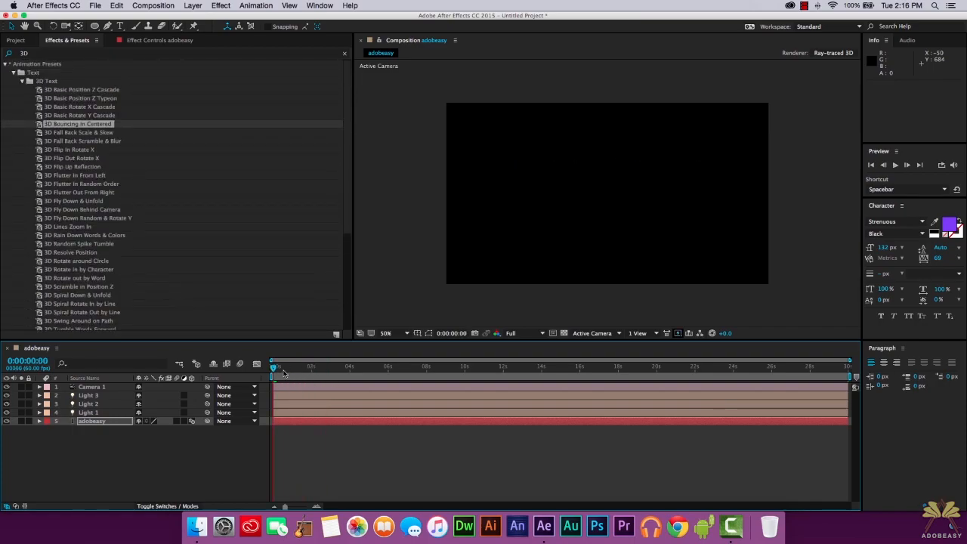
drag(273, 367, 305, 367)
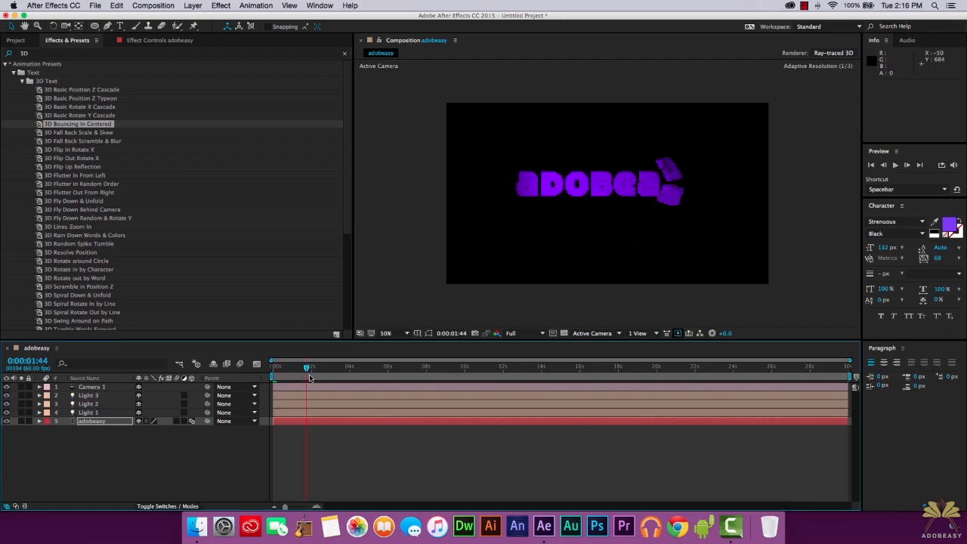
drag(305, 369, 318, 368)
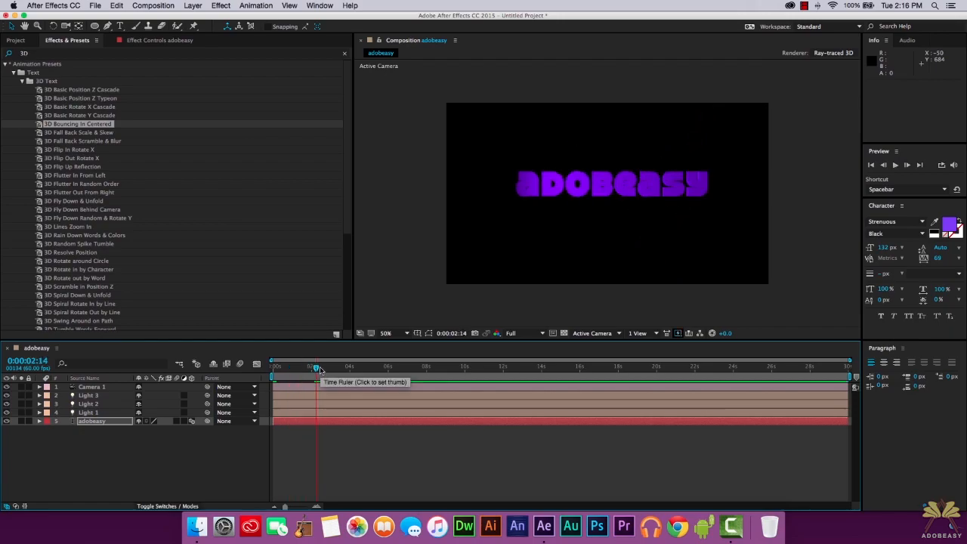